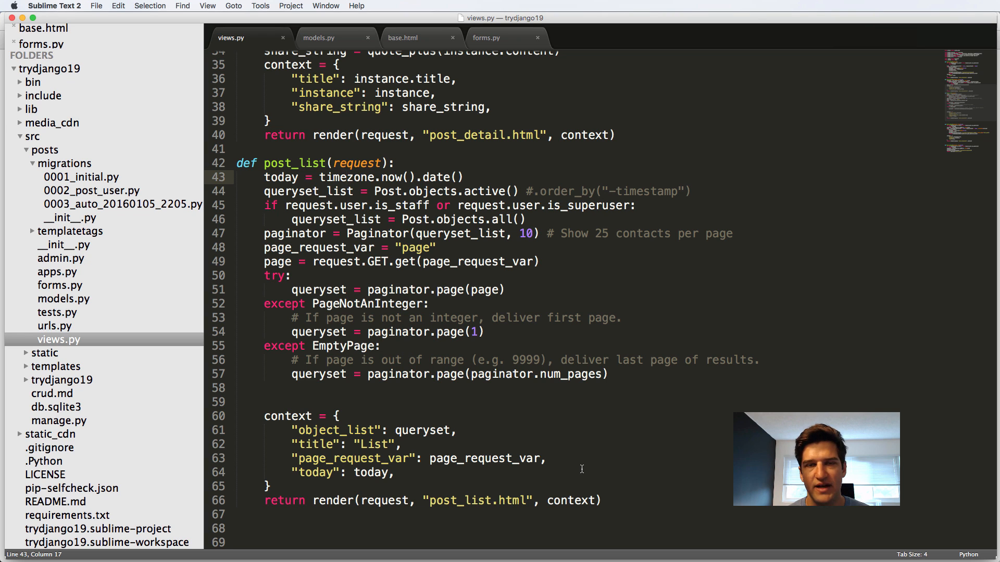
{"action": "mouse_move", "coordinate": [437, 233]}
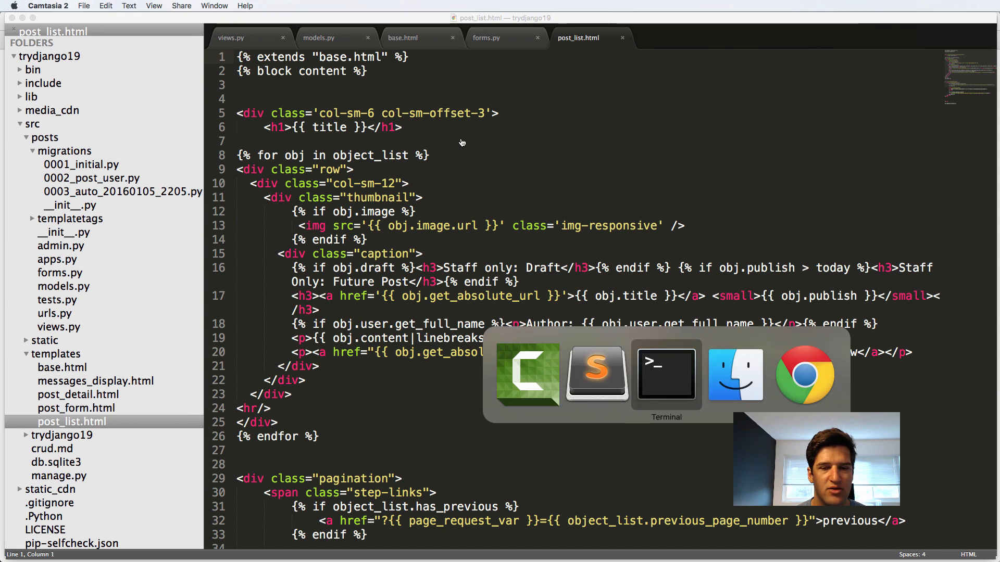
Open templates/post_list.html and place the cursor on blank line 7 below the title
{"action": "left_click", "coordinate": [806, 375]}
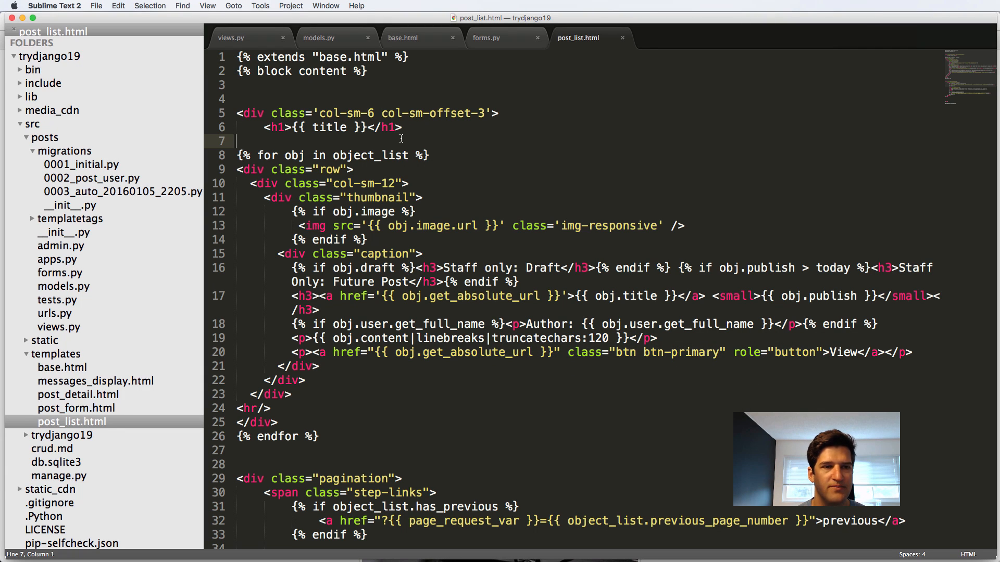
Write a <form method='GET' action=''> with a 'Search posts' text input and a 'Search' submit button
{"action": "type", "text": "<form m"}
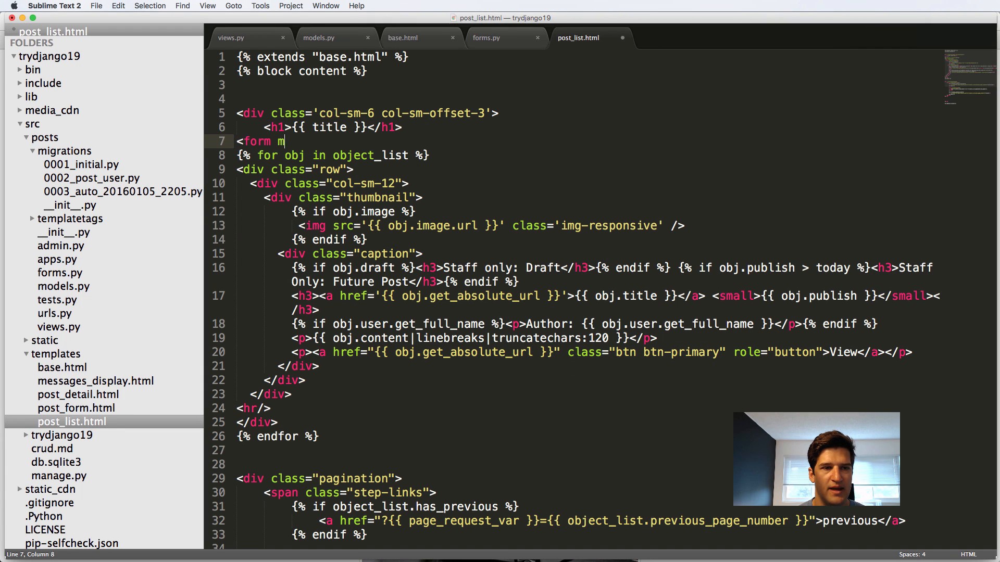
{"action": "type", "text": "ethod='GET'"}
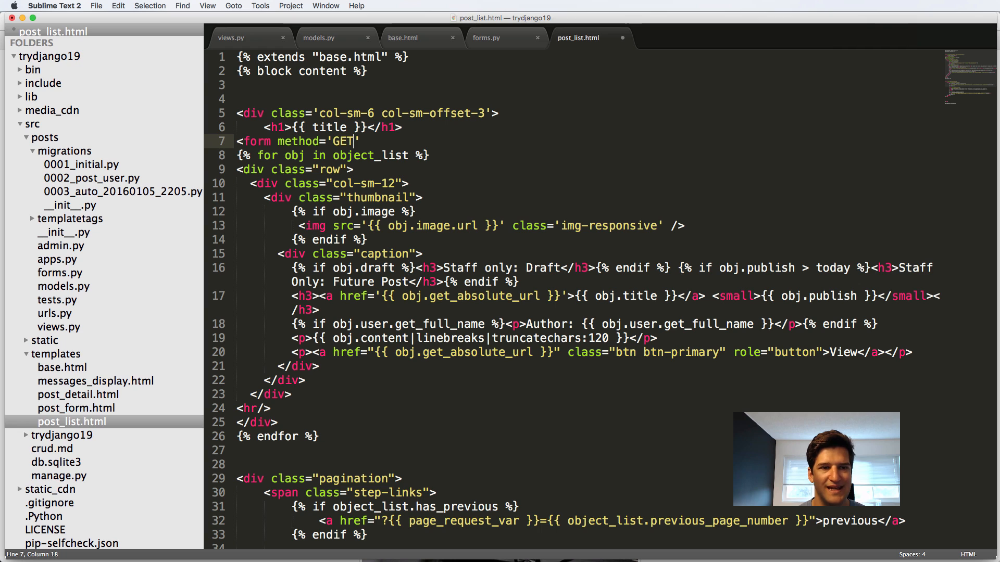
{"action": "type", "text": "acti"}
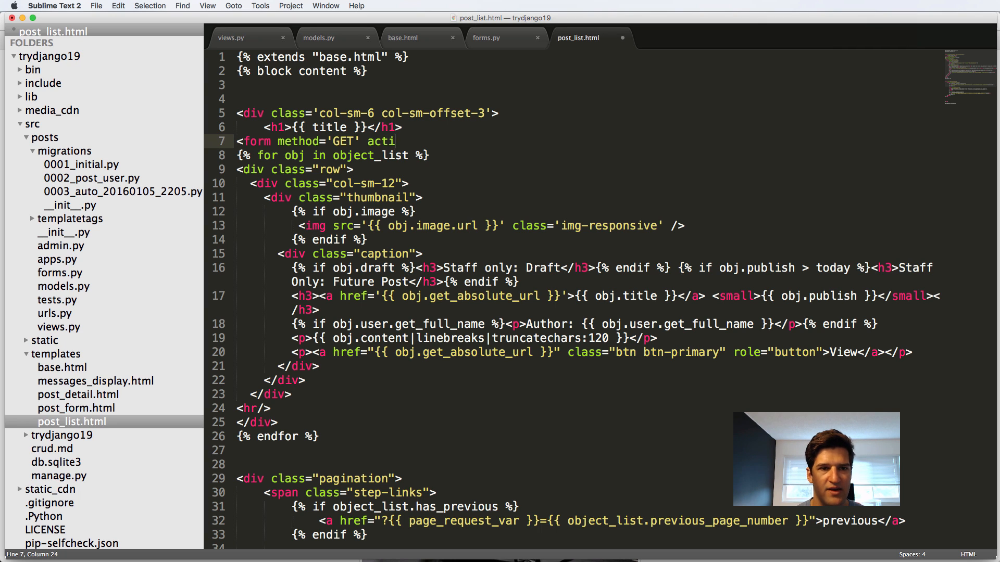
{"action": "type", "text": "on=''>"}
{"action": "type", "text": "</form>"}
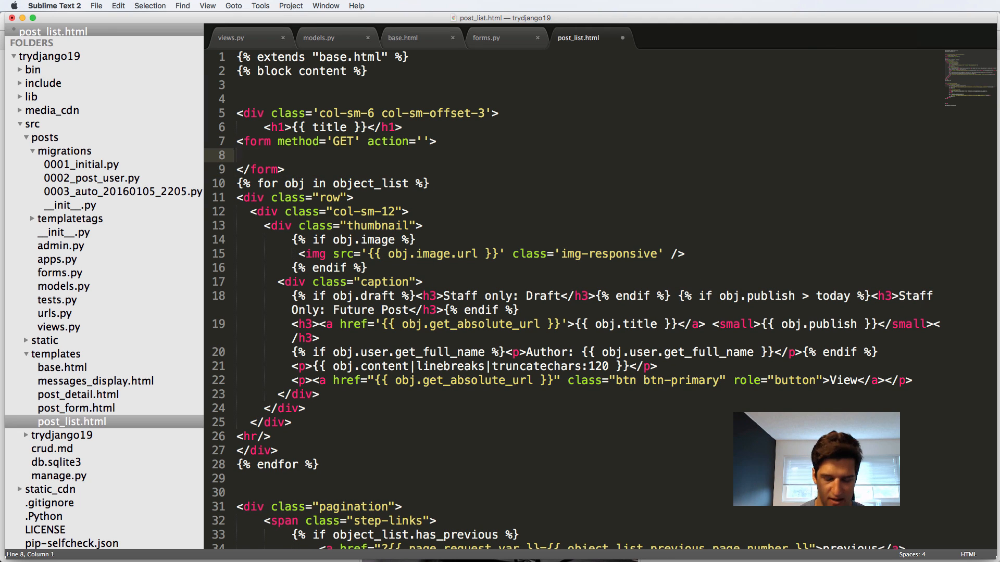
{"action": "type", "text": "<input type='te"}
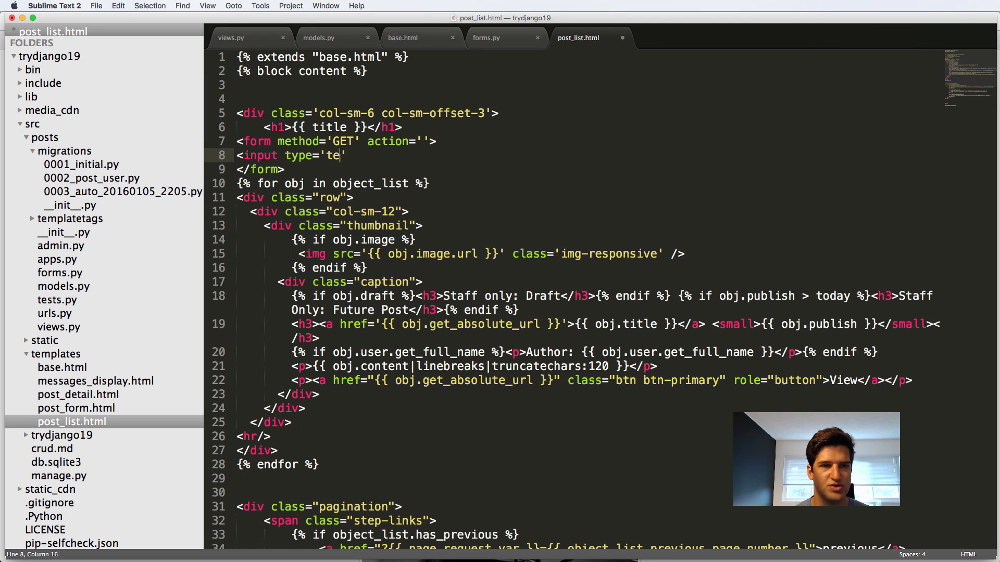
{"action": "type", "text": "xt' p"}
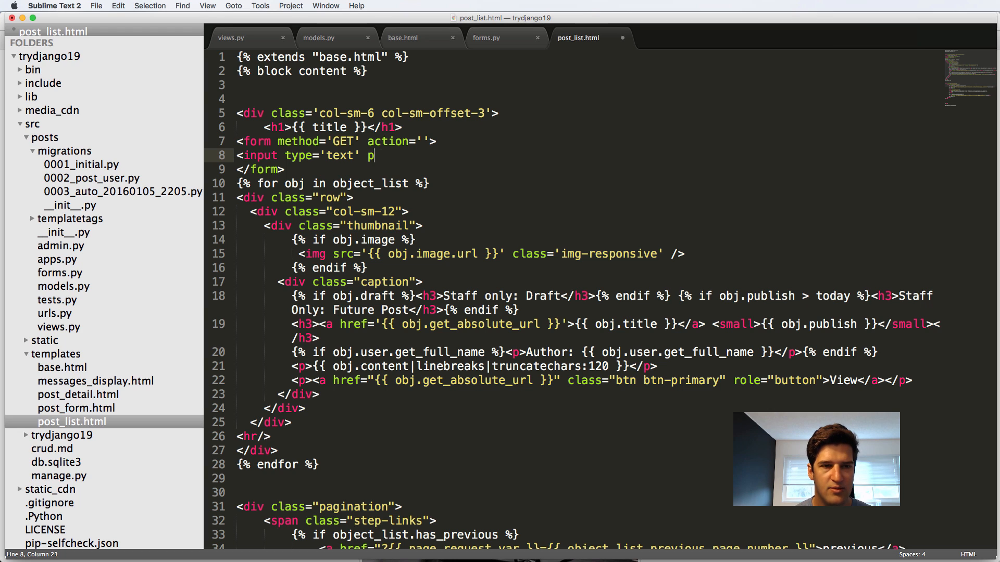
{"action": "type", "text": "laceholder='Sea"}
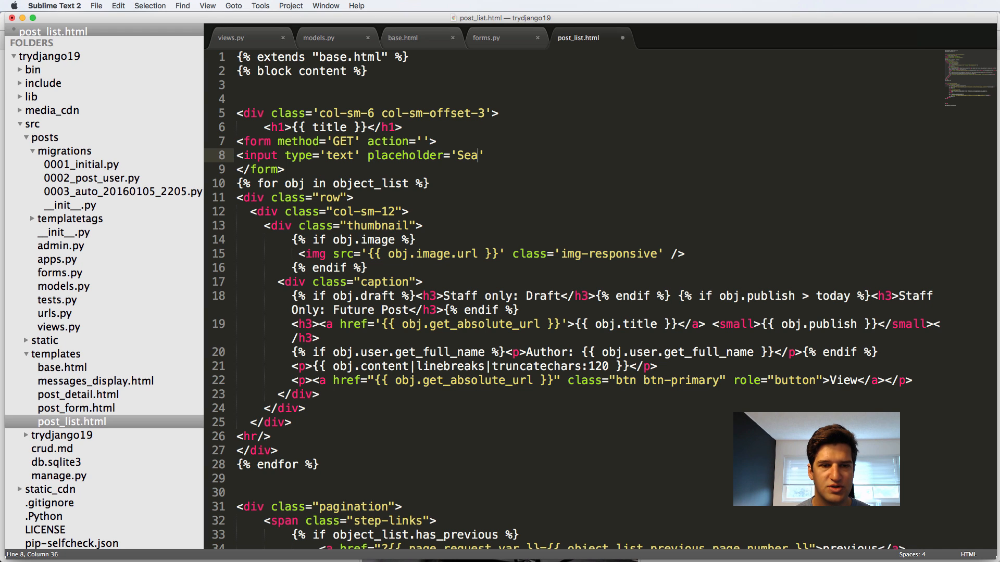
{"action": "type", "text": "rch posts'/>"}
{"action": "type", "text": "<input typ"}
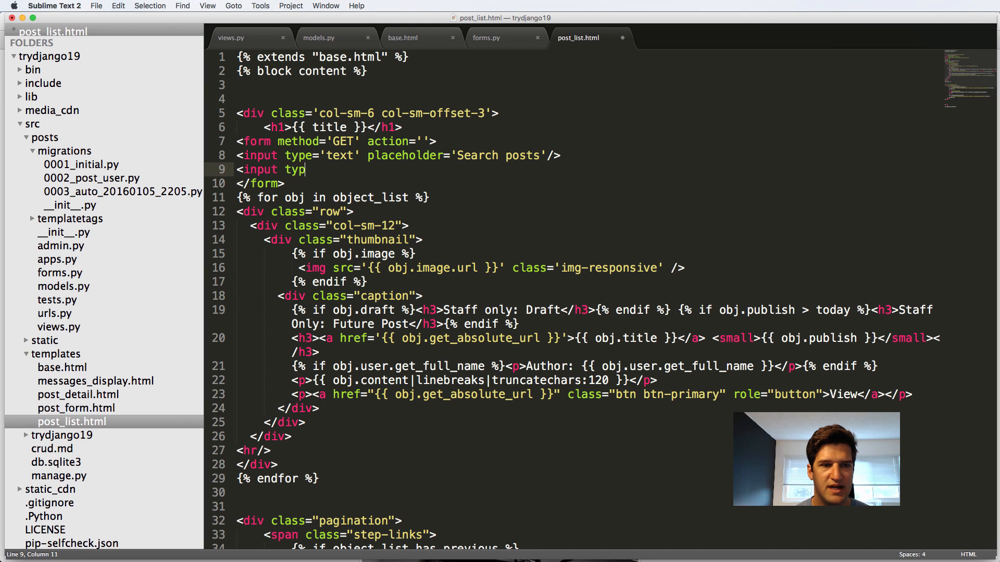
{"action": "type", "text": "e='subm;i"}
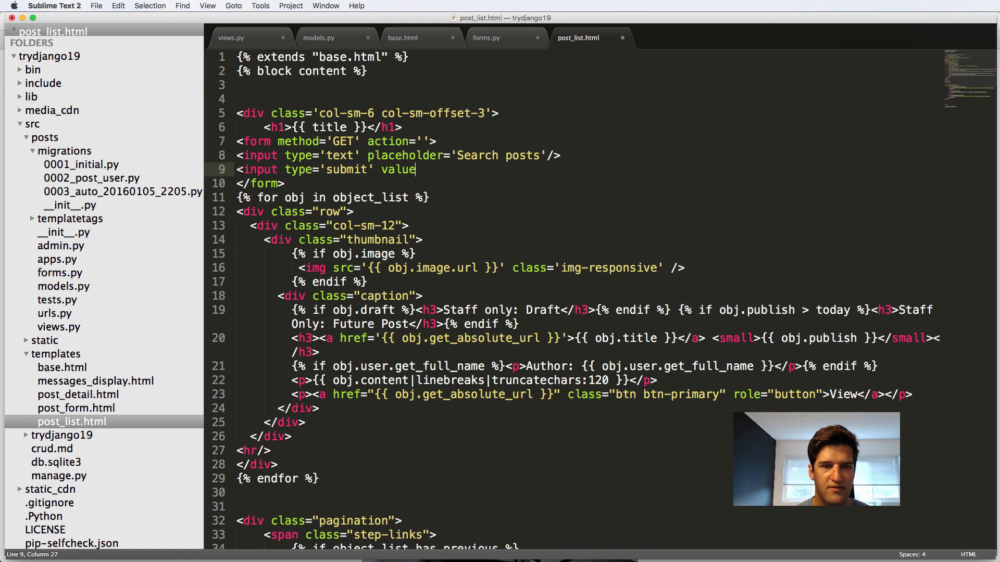
{"action": "type", "text": "='Subm'"}
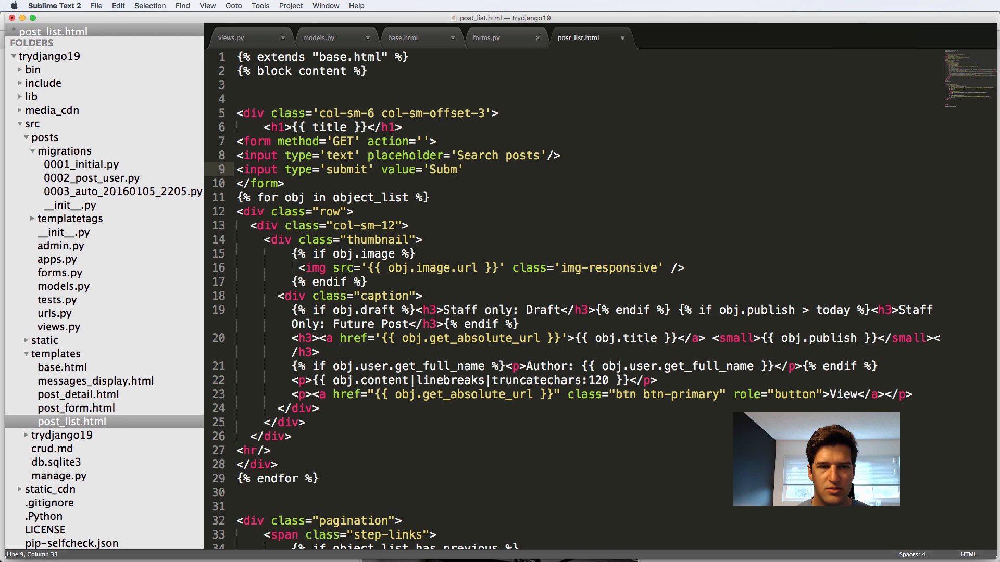
{"action": "type", "text": "earch' />"}
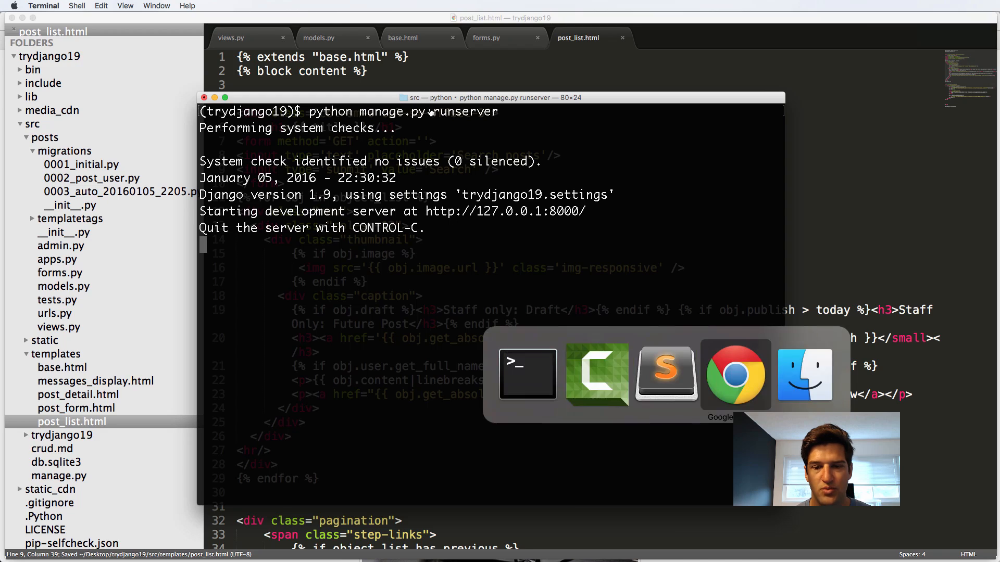
Reload 127.0.0.1:8000/posts/ to show the search form and submit it empty
{"action": "left_click", "coordinate": [734, 375]}
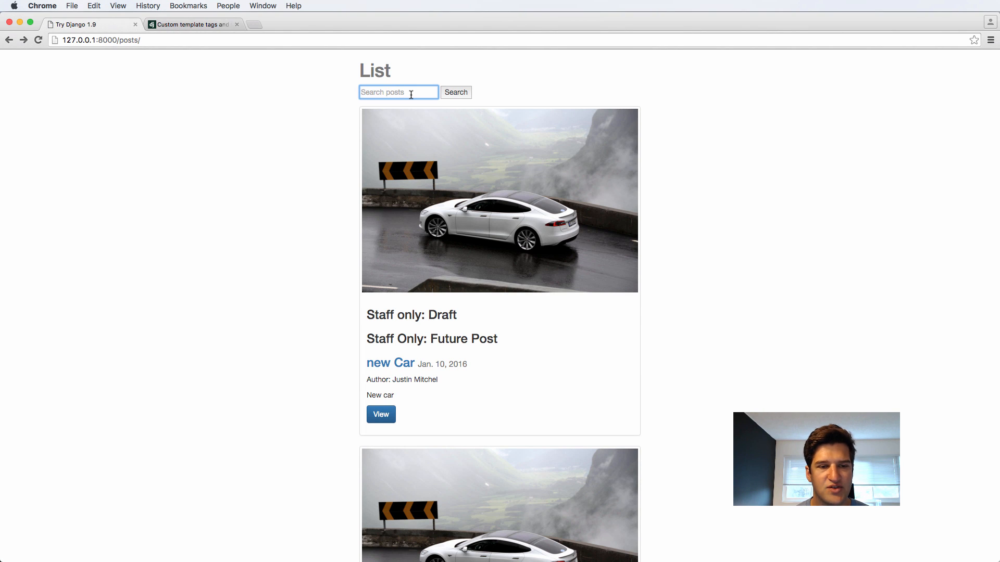
{"action": "left_click", "coordinate": [455, 92]}
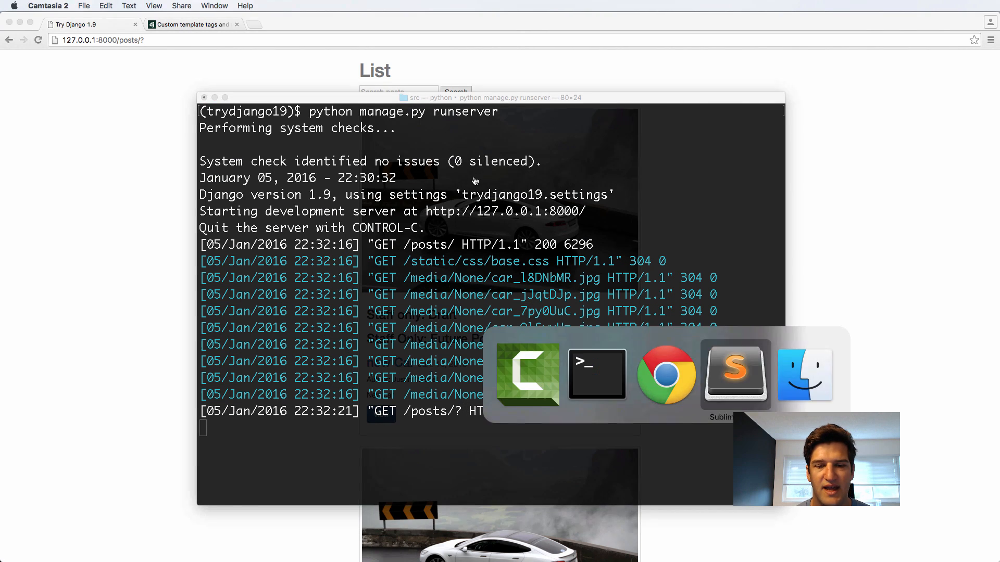
Add name='q' to the search text input and retest the form in Chrome
{"action": "left_click", "coordinate": [734, 374]}
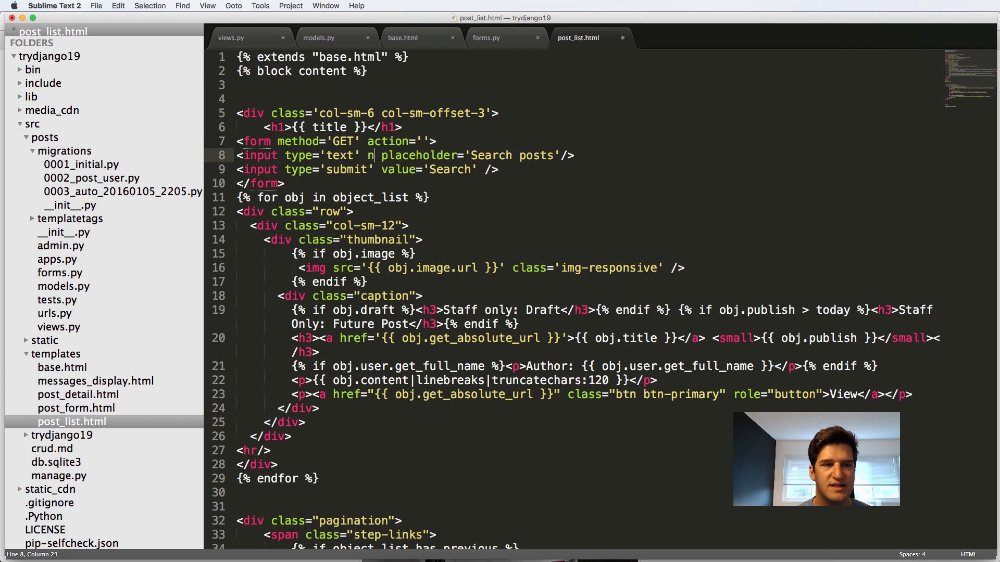
{"action": "type", "text": "ame='query'"}
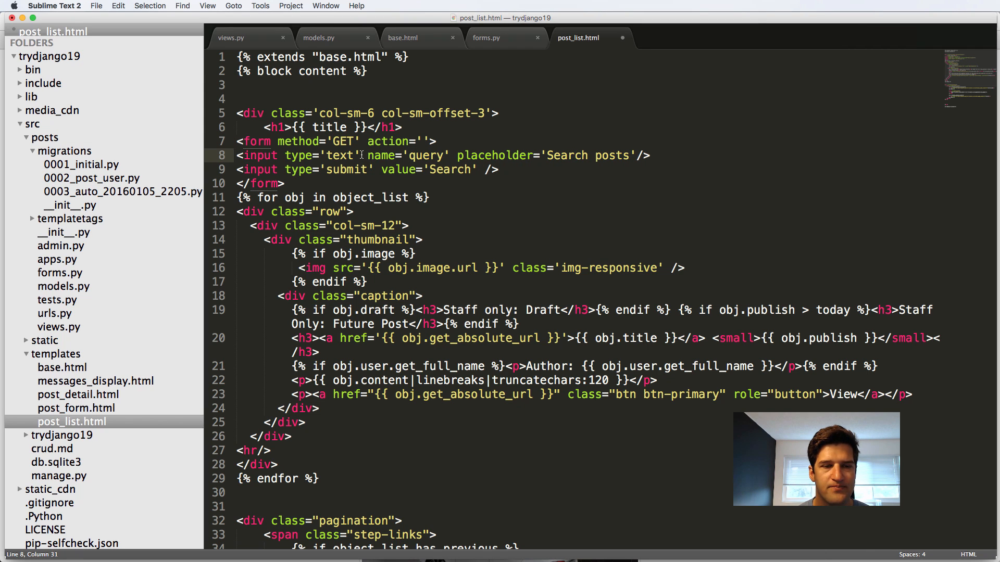
{"action": "type", "text": "q"}
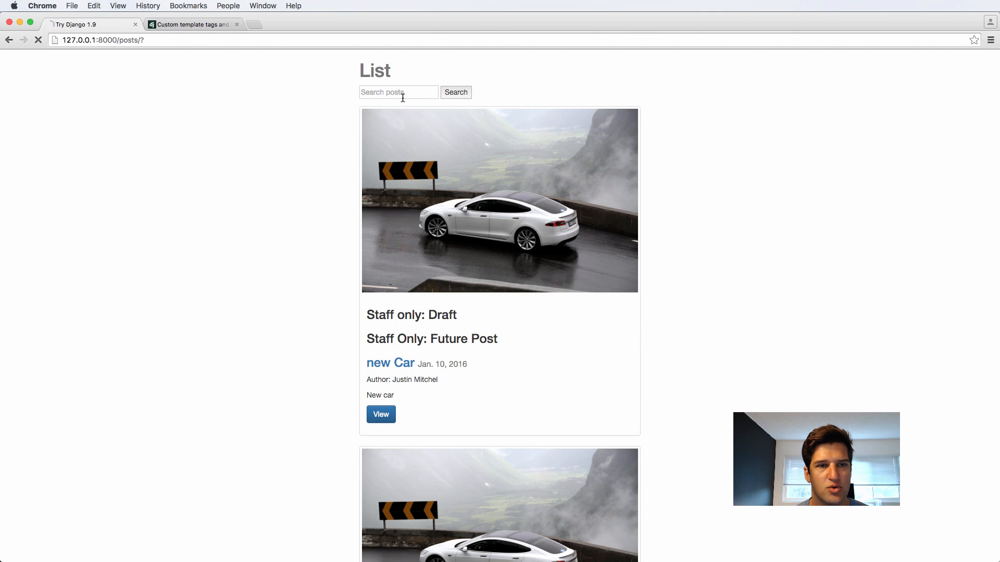
{"action": "left_click", "coordinate": [455, 92]}
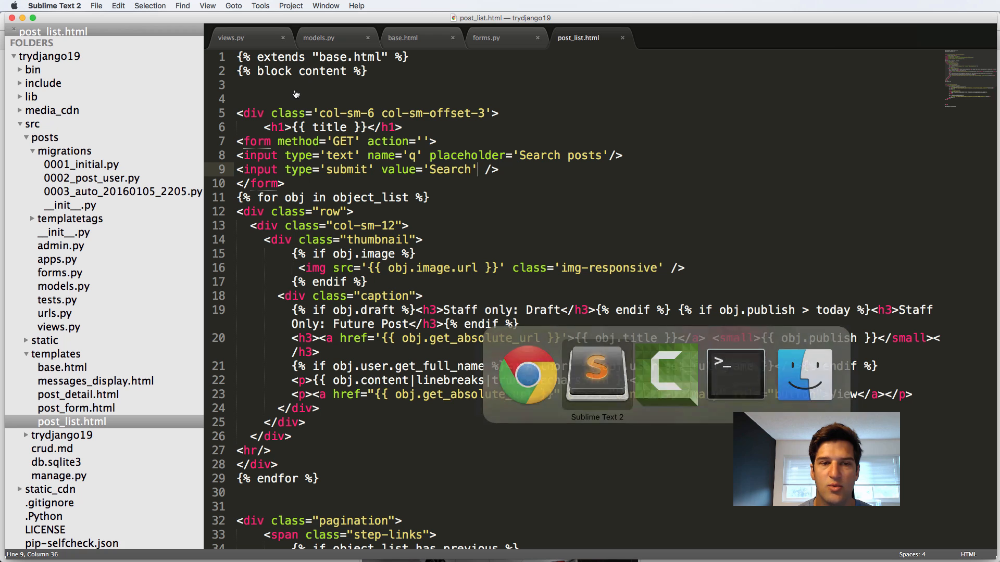
In views.py, add query = request.GET.get(...) above the paginator, checking the template's field name
{"action": "left_click", "coordinate": [231, 37]}
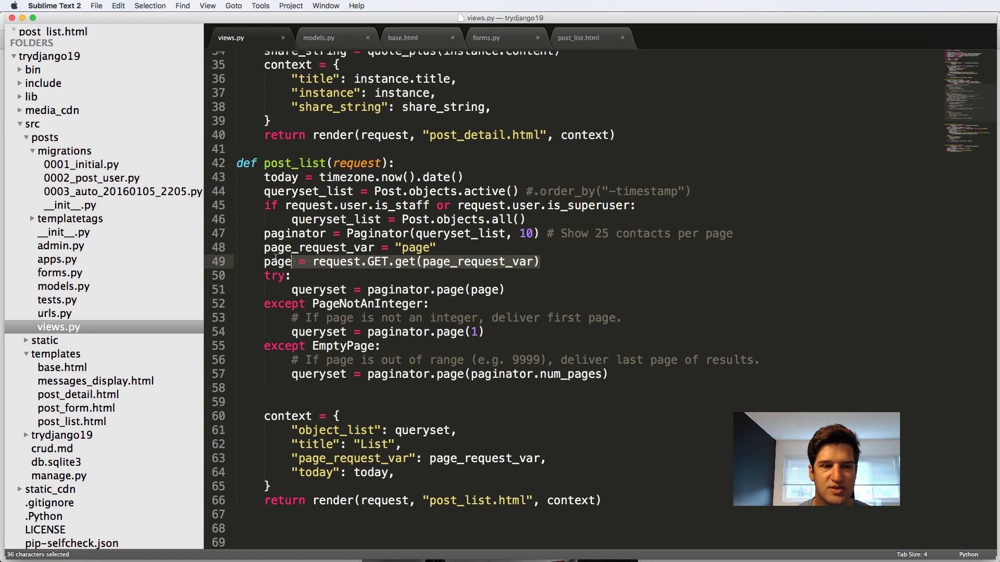
{"action": "left_click", "coordinate": [277, 261]}
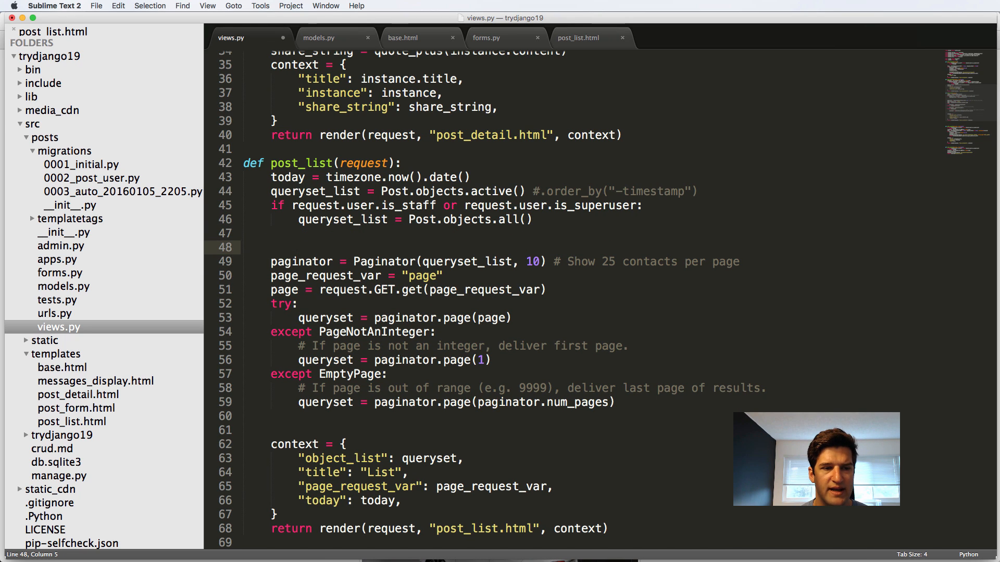
{"action": "type", "text": "query = request"}
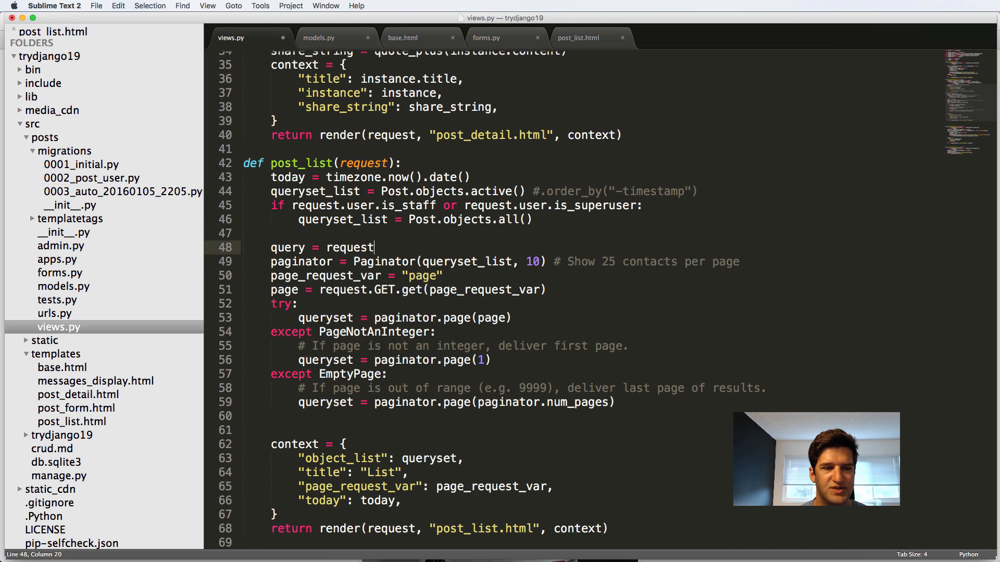
{"action": "type", "text": ".GET.get(\"\")"}
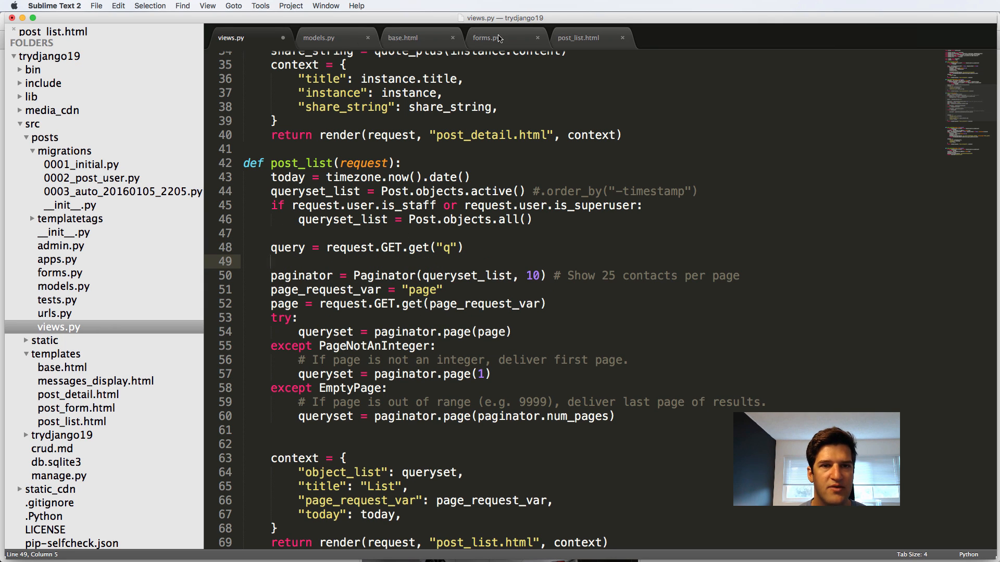
{"action": "left_click", "coordinate": [577, 37]}
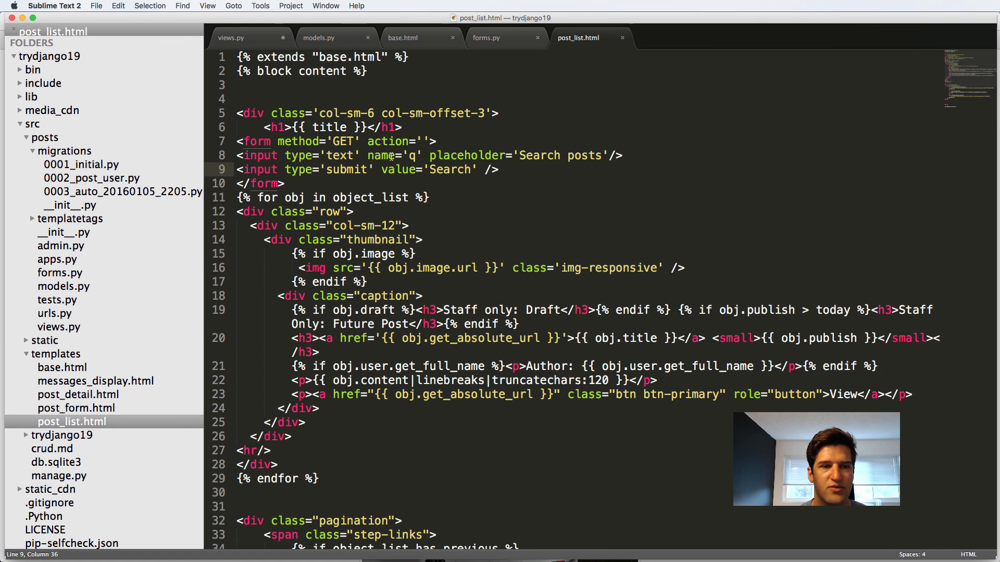
{"action": "left_click", "coordinate": [230, 38]}
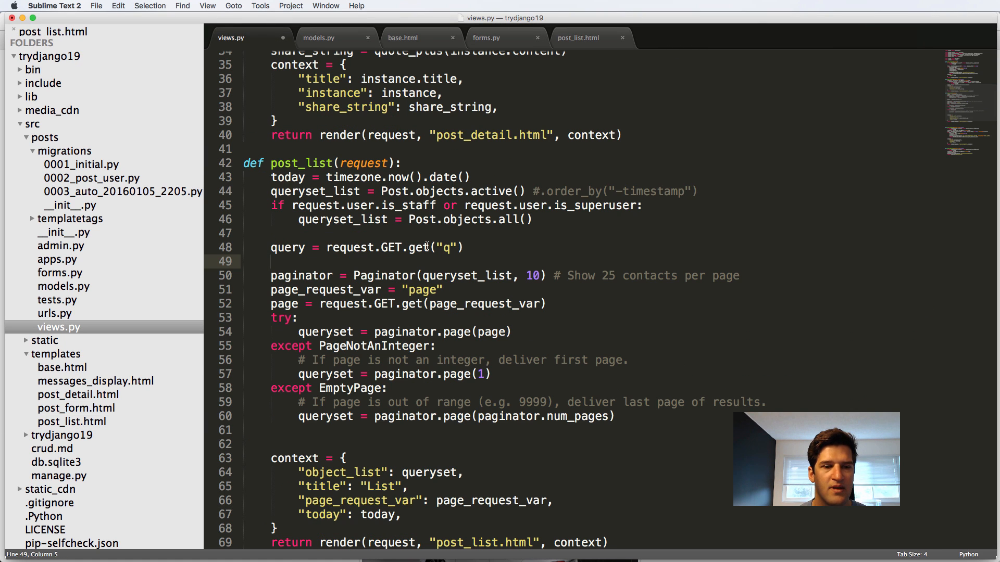
Add an if query block filtering queryset_list with title__icontains=query
{"action": "type", "text": "if query:"}
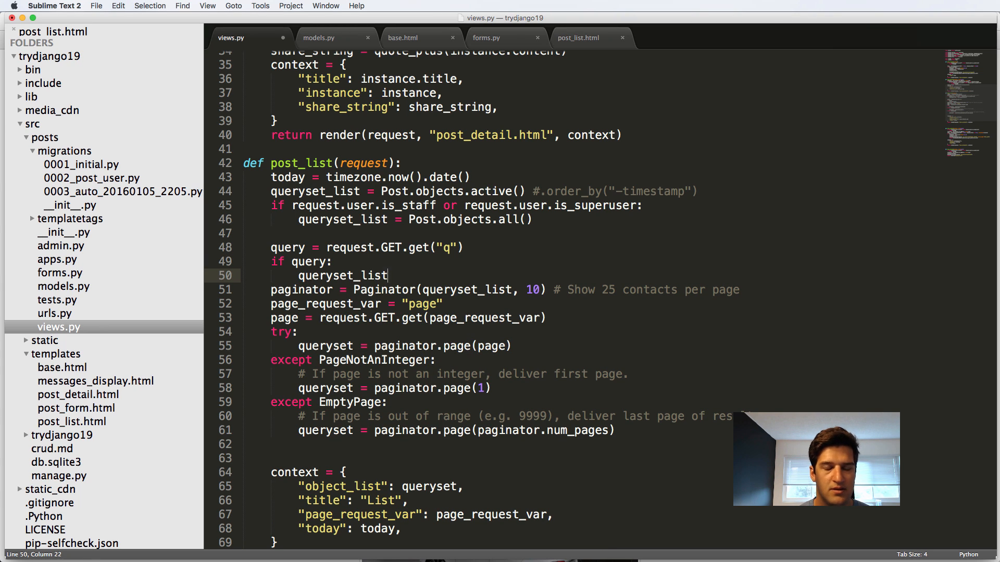
{"action": "type", "text": "= queryset_list.filter("}
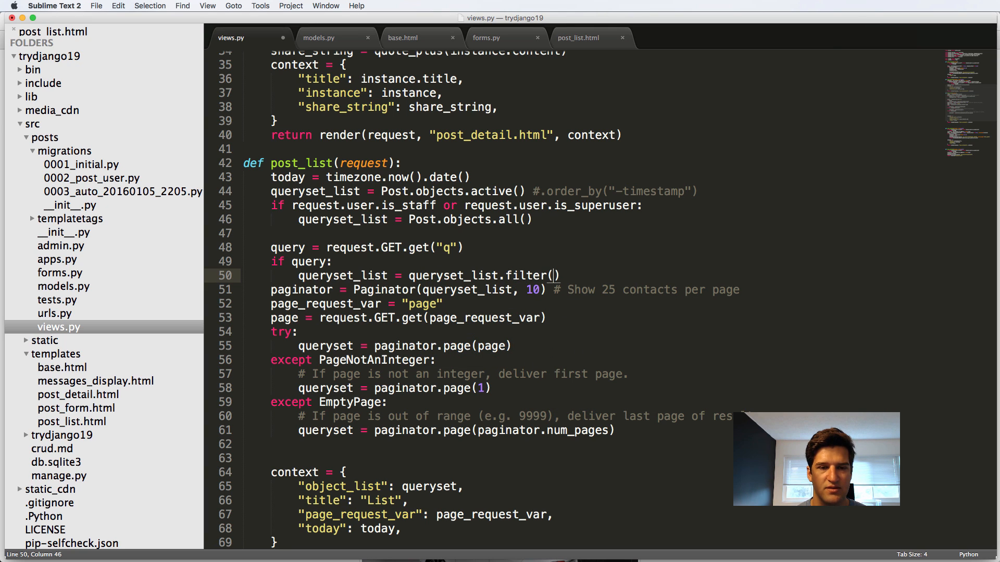
{"action": "type", "text": "title="}
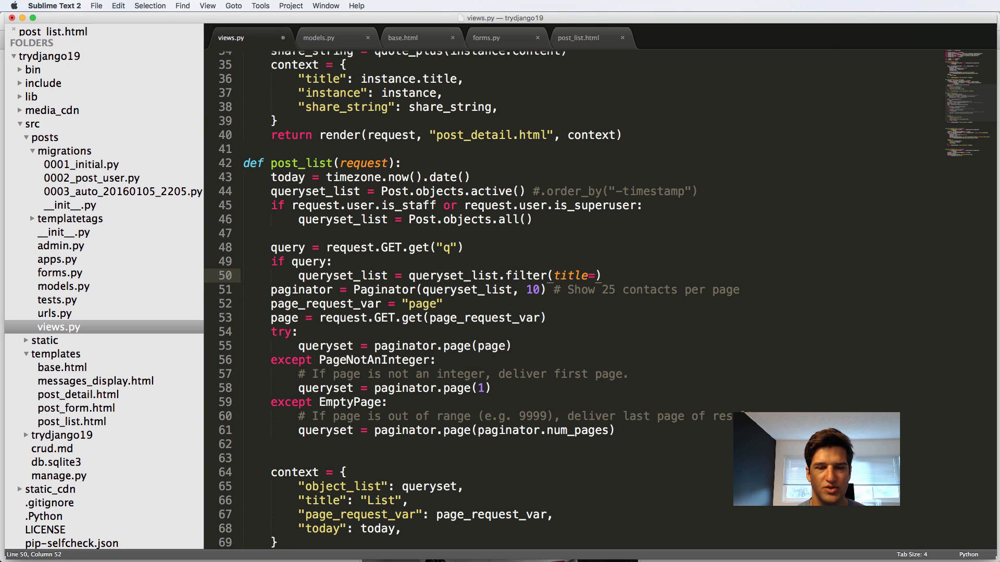
{"action": "type", "text": "__"}
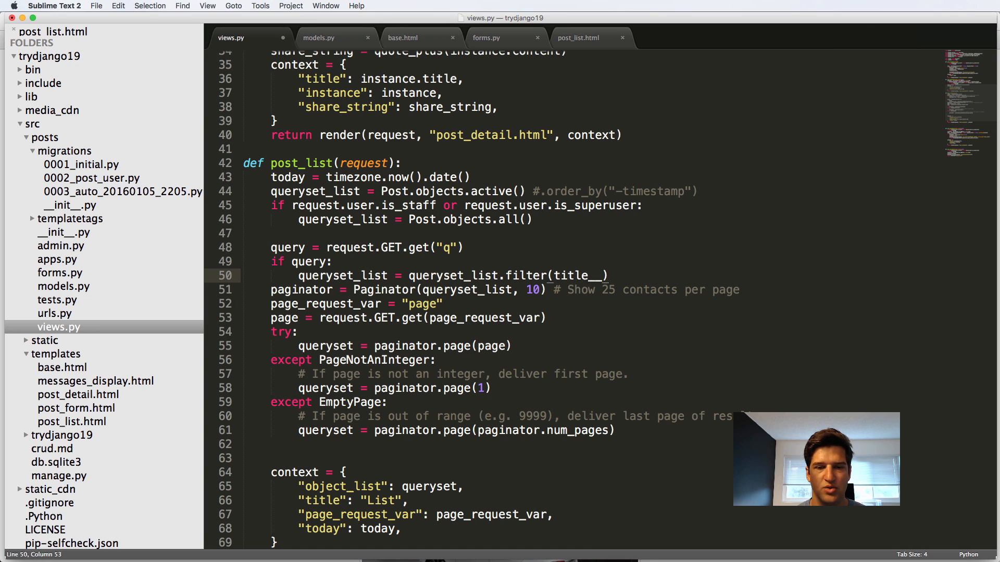
{"action": "type", "text": "icontains"}
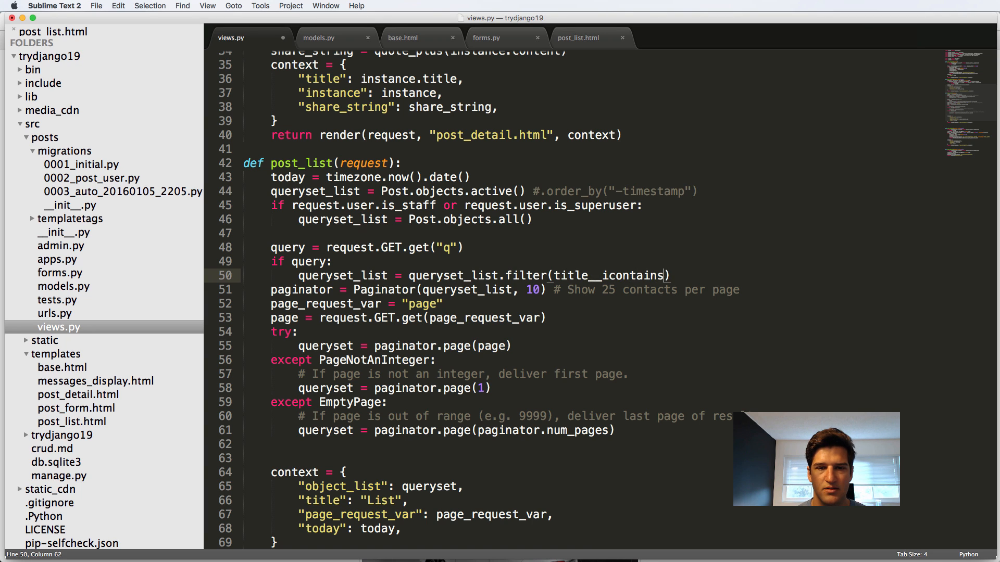
{"action": "type", "text": "=q"}
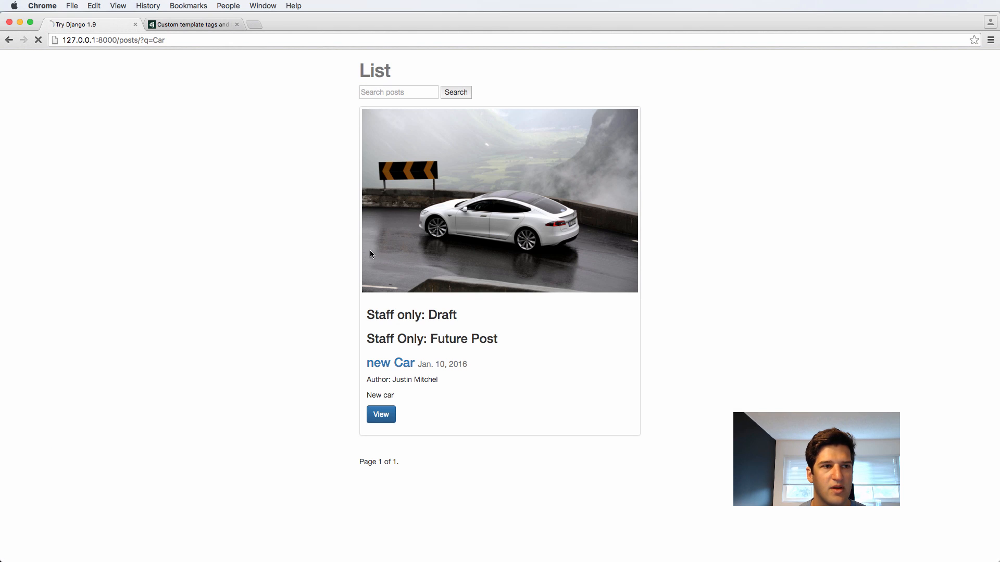
Search the post list for 'tesla' and scroll to the matching post
{"action": "left_click", "coordinate": [398, 91]}
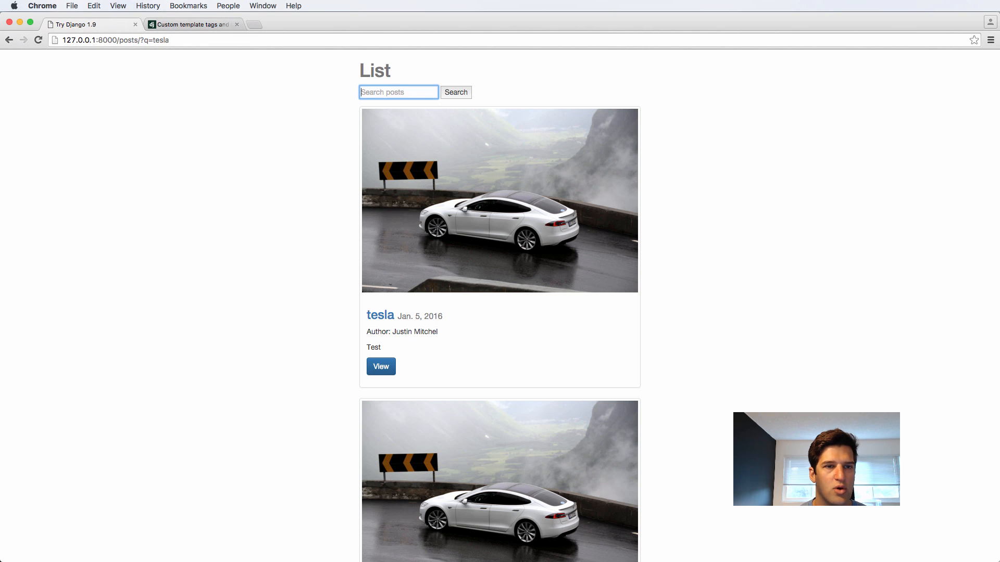
{"action": "scroll", "scroll_direction": "down", "scroll_amount": 3}
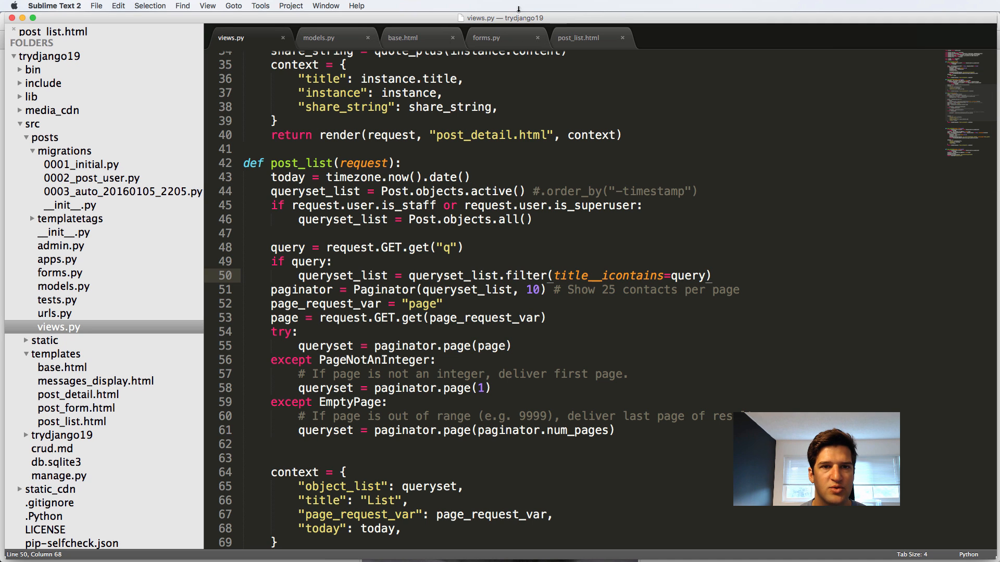
Add value='{{ request.GET.q }}' to the post_list.html search input and save
{"action": "left_click", "coordinate": [577, 37]}
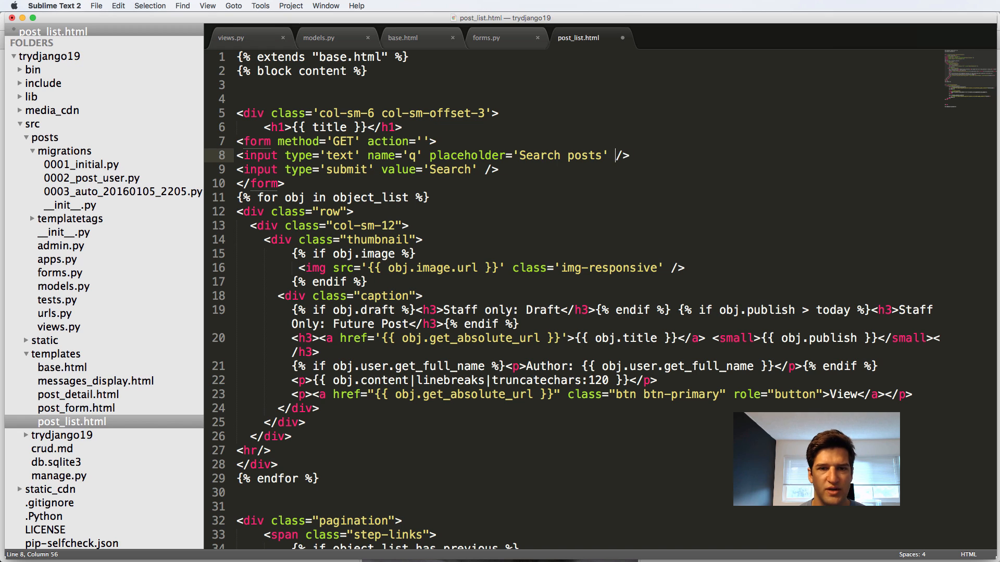
{"action": "type", "text": "value=''"}
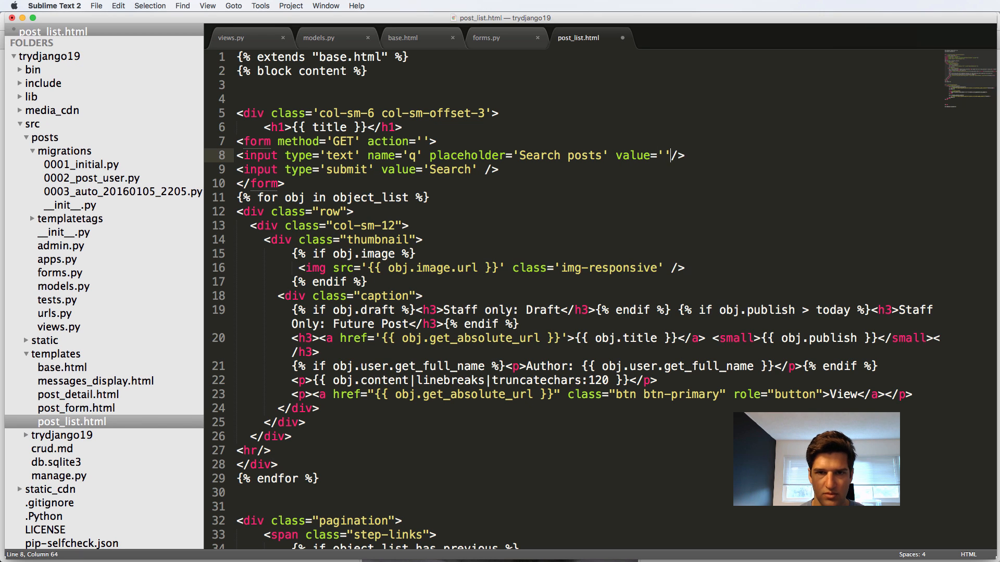
{"action": "type", "text": "{{"}
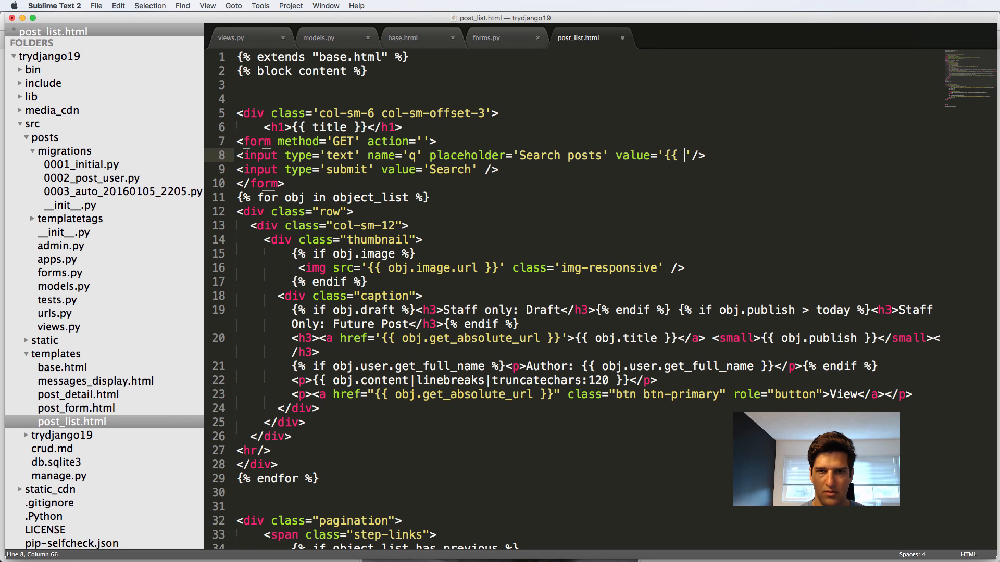
{"action": "type", "text": "request.get"}
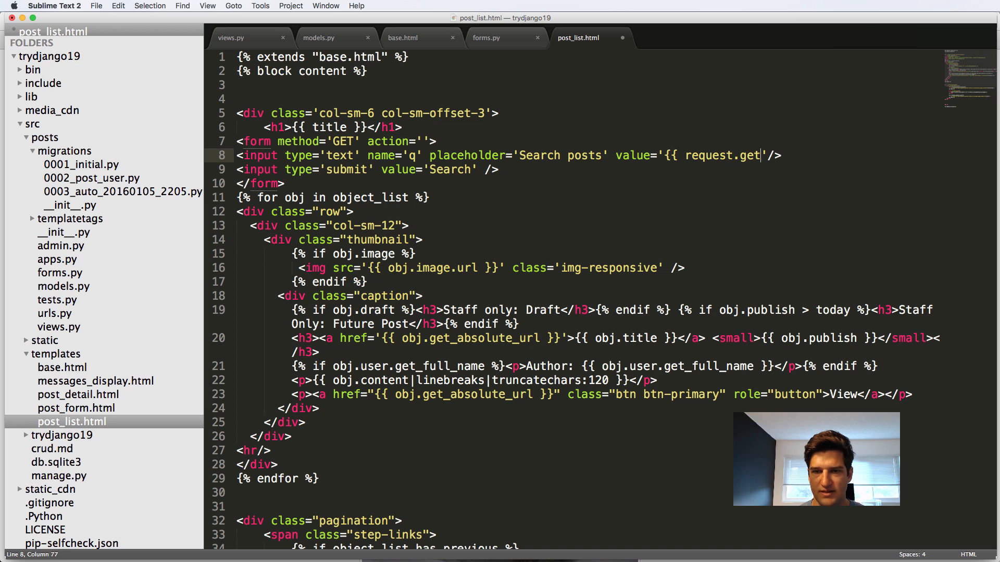
{"action": "type", "text": ".q }}"}
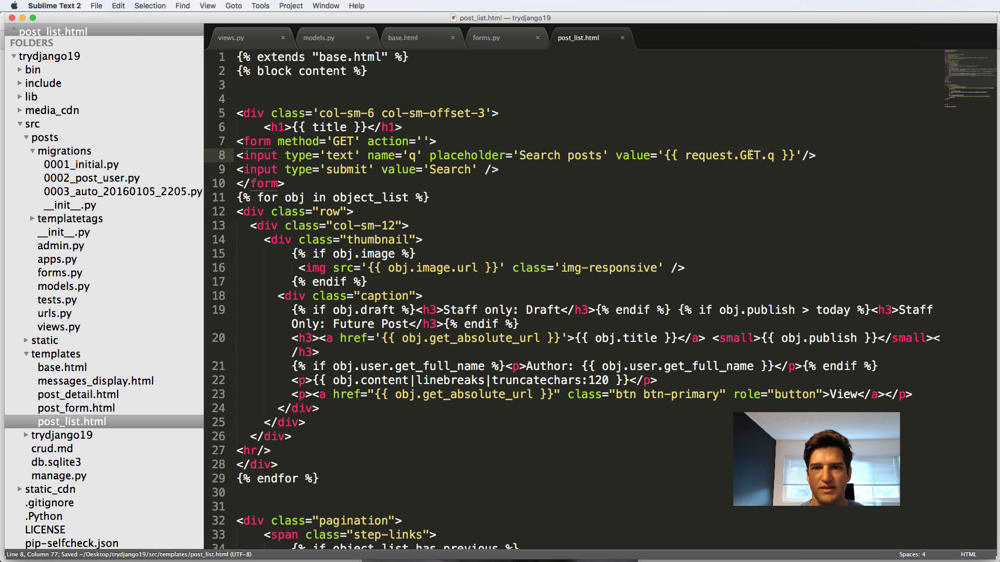
Verify 'Car' stays in the search box, then run an empty search to list all posts
{"action": "left_click", "coordinate": [62, 25]}
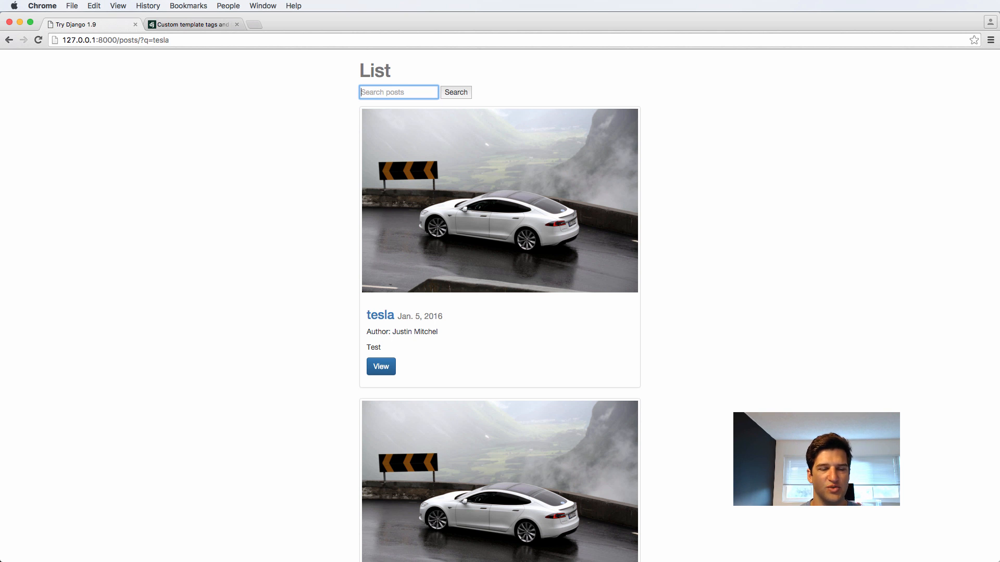
{"action": "left_click", "coordinate": [455, 92]}
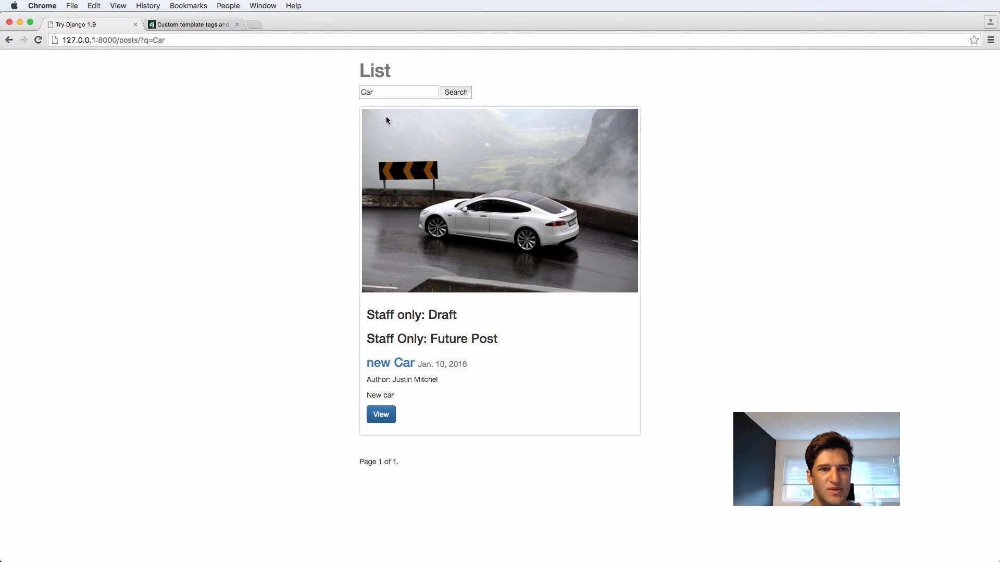
{"action": "mouse_move", "coordinate": [398, 160]}
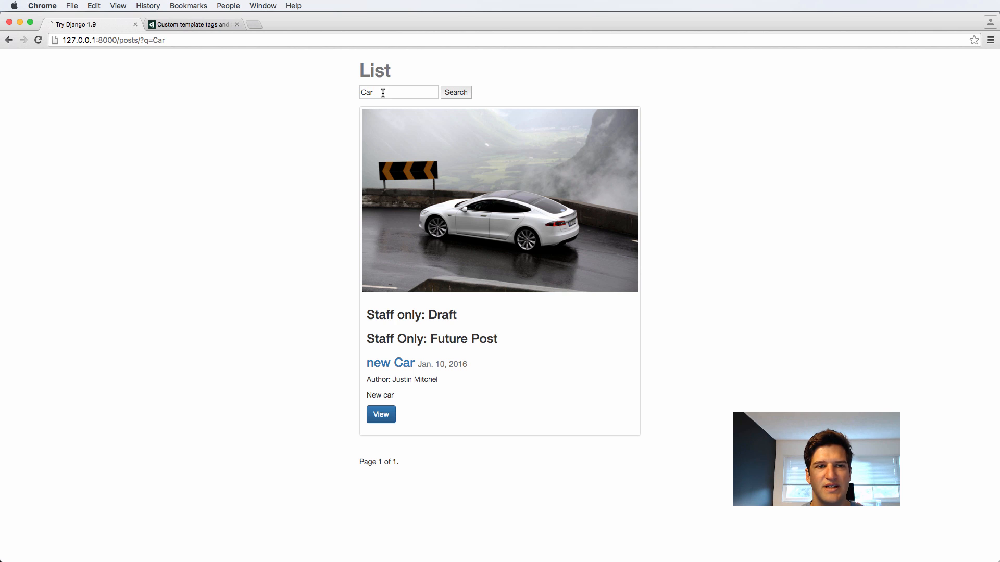
{"action": "left_click", "coordinate": [455, 92]}
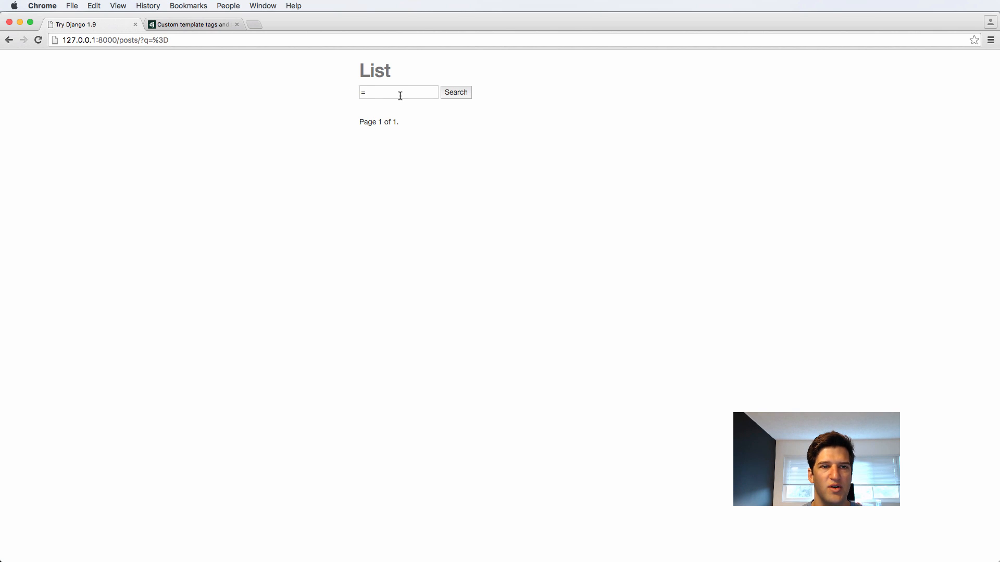
{"action": "left_click", "coordinate": [455, 91]}
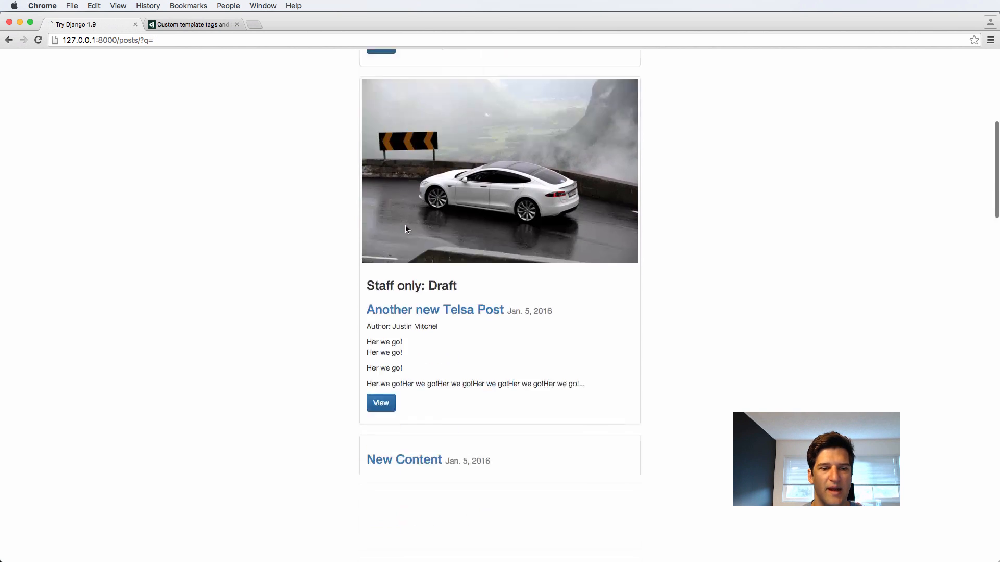
{"action": "scroll", "scroll_direction": "up", "scroll_amount": 3}
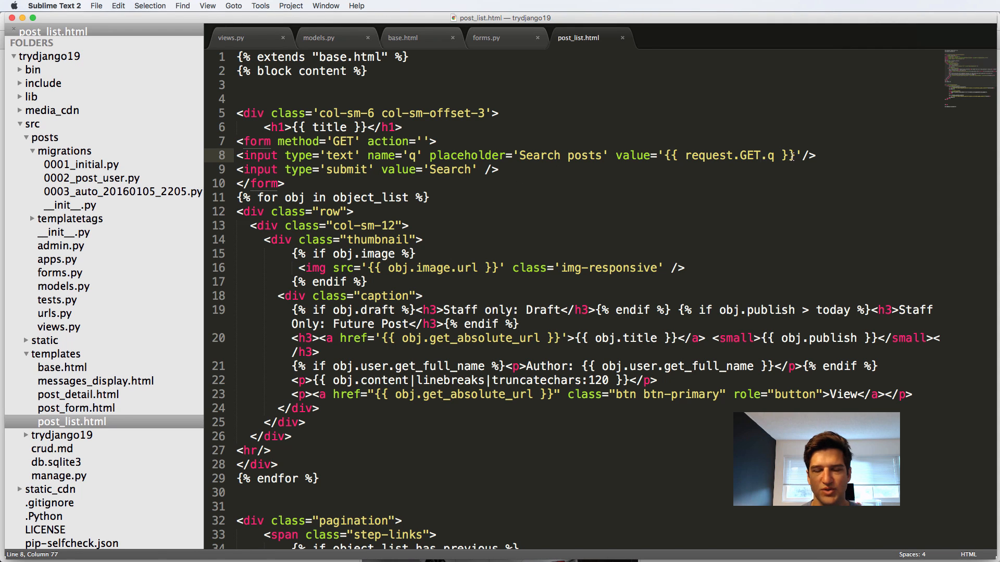
Glance at views.py, then return to the unfiltered post list in Chrome
{"action": "left_click", "coordinate": [231, 37]}
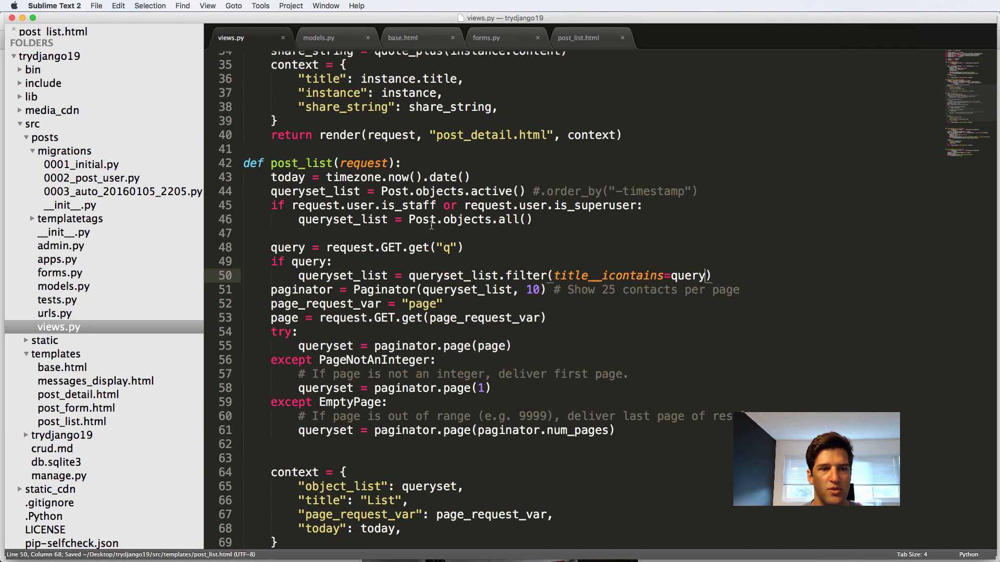
{"action": "left_click", "coordinate": [275, 234]}
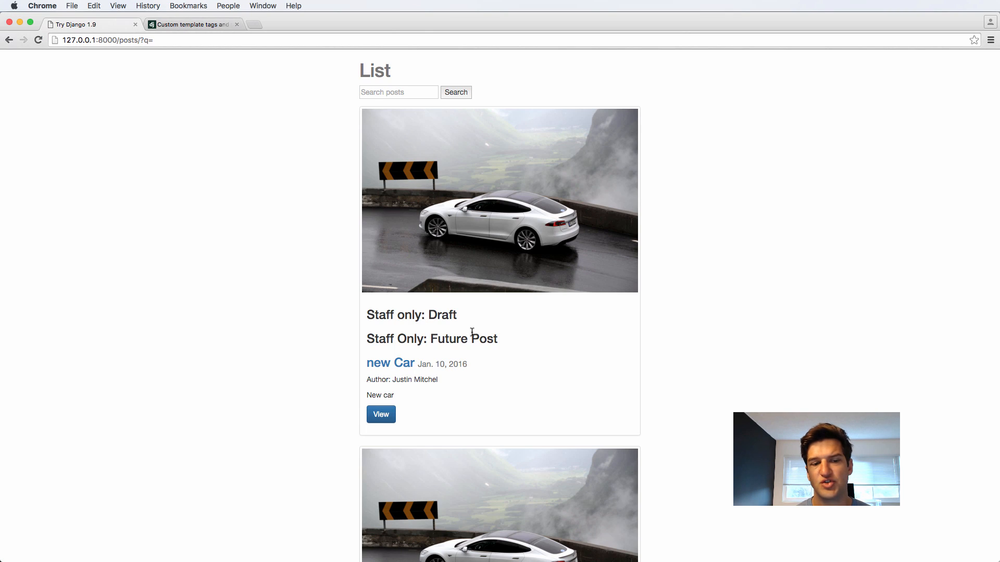
{"action": "mouse_move", "coordinate": [417, 394]}
{"action": "type", "text": "django q"}
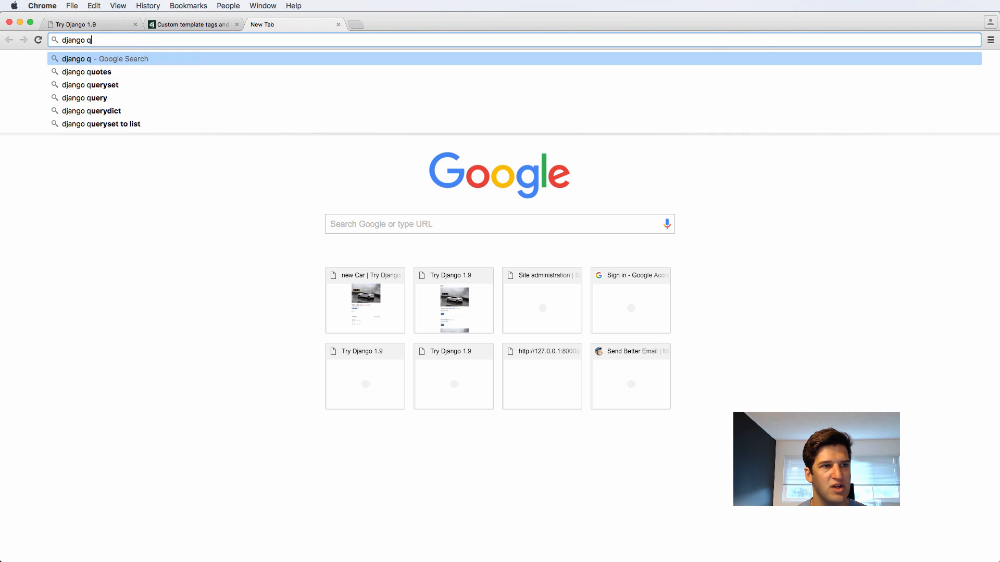
Google 'django q lookup' and open the Making queries Django documentation result
{"action": "type", "text": "look"}
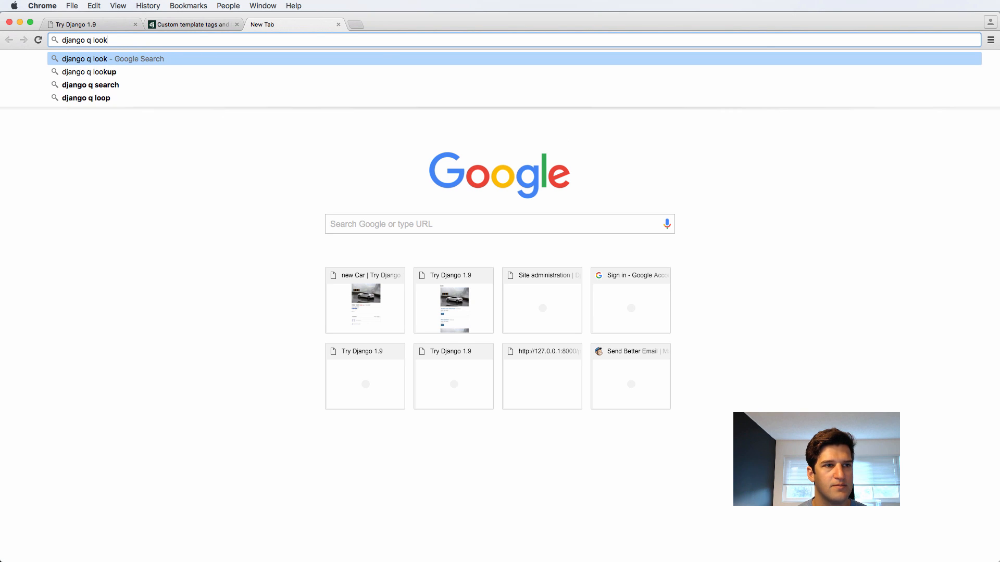
{"action": "left_click", "coordinate": [92, 71]}
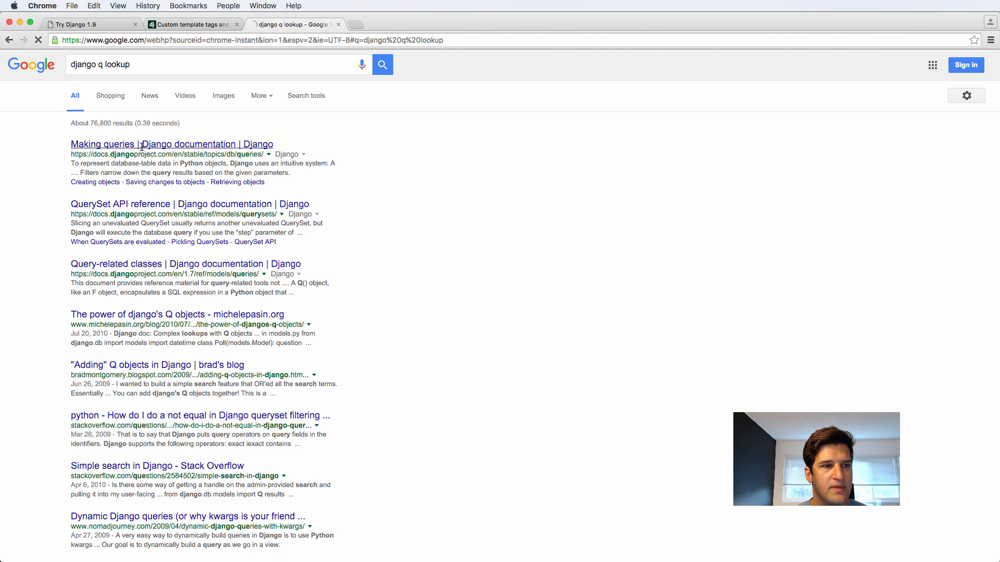
{"action": "left_click", "coordinate": [171, 145]}
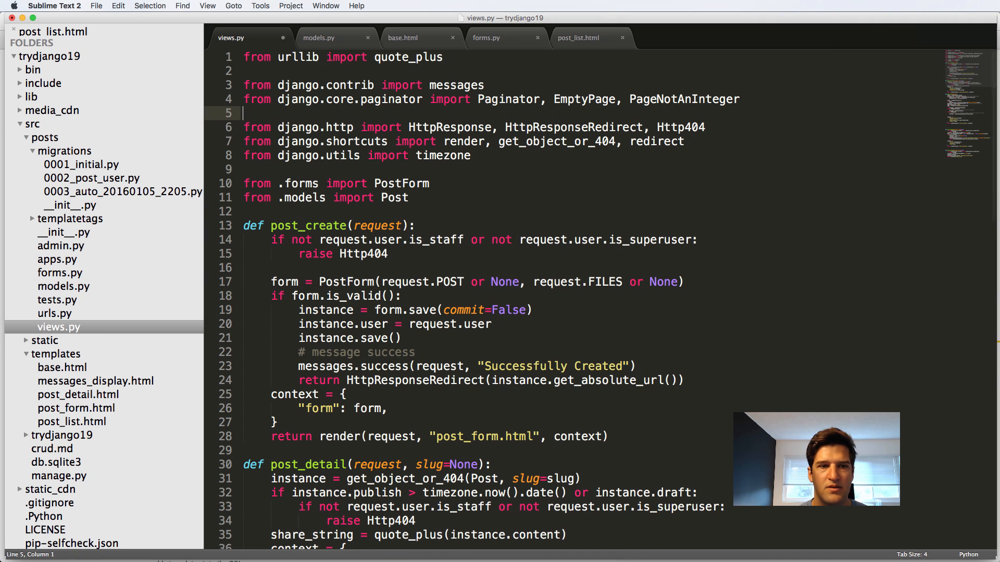
Import Q in views.py and split the filter into OR'd Q title and content__icontains lookups
{"action": "type", "text": "from django.db.models import Q"}
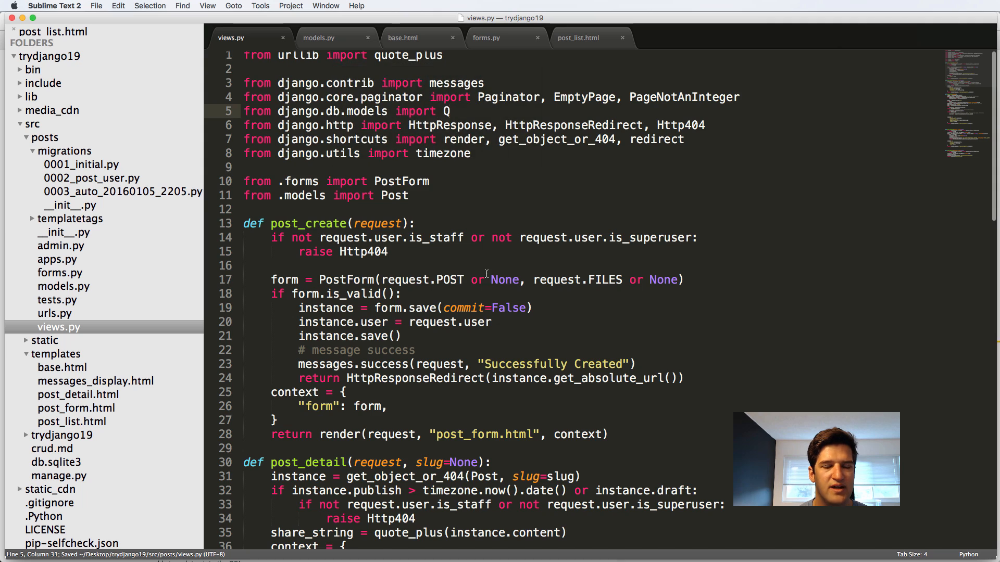
{"action": "scroll", "scroll_direction": "down", "scroll_amount": 3}
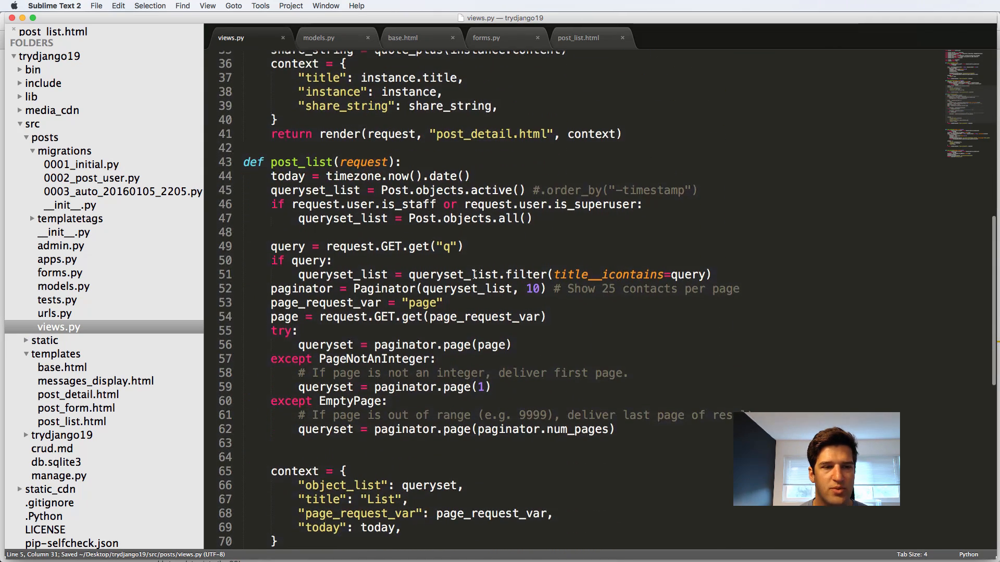
{"action": "left_click", "coordinate": [563, 274]}
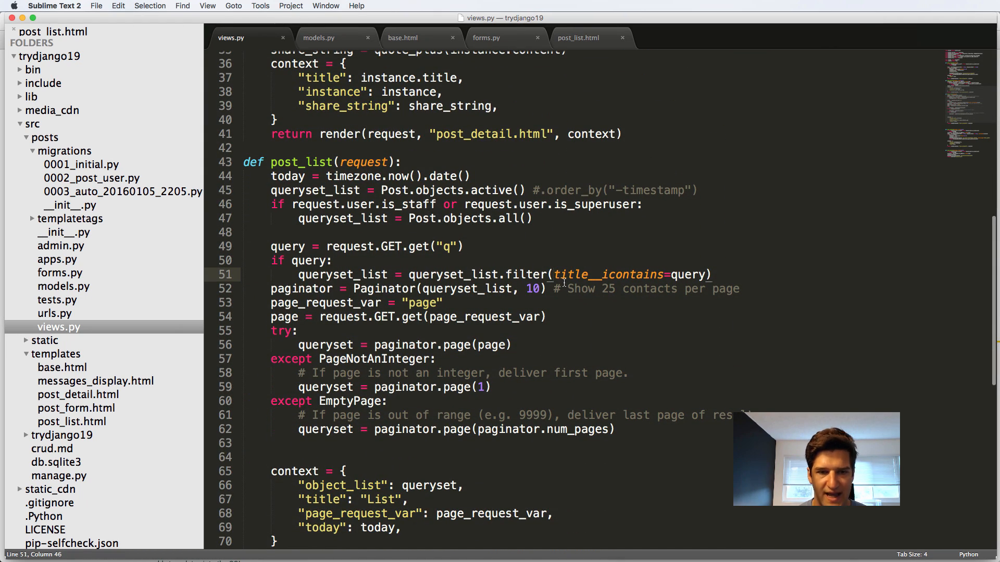
{"action": "type", "text": "Q("}
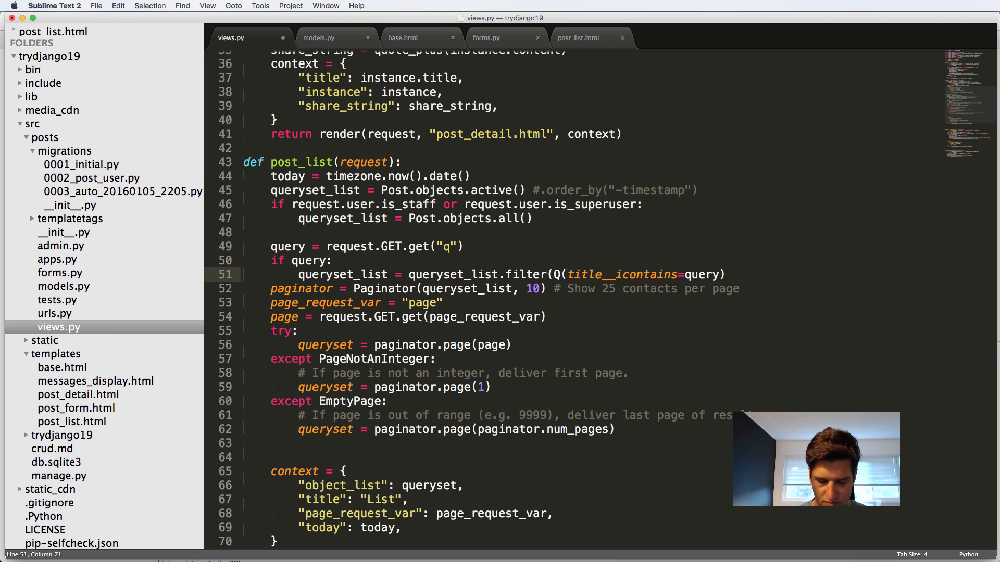
{"action": "type", "text": " |"}
{"action": "key", "text": "enter"}
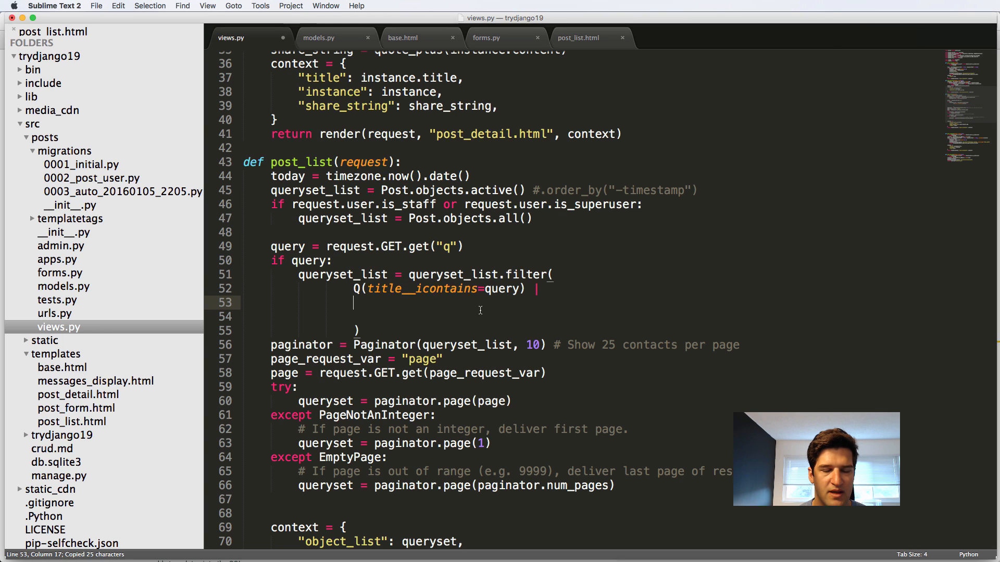
{"action": "type", "text": "Q(c__icontains=query)"}
{"action": "left_click", "coordinate": [449, 316]}
{"action": "type", "text": "Q(auth__icontains=query)"}
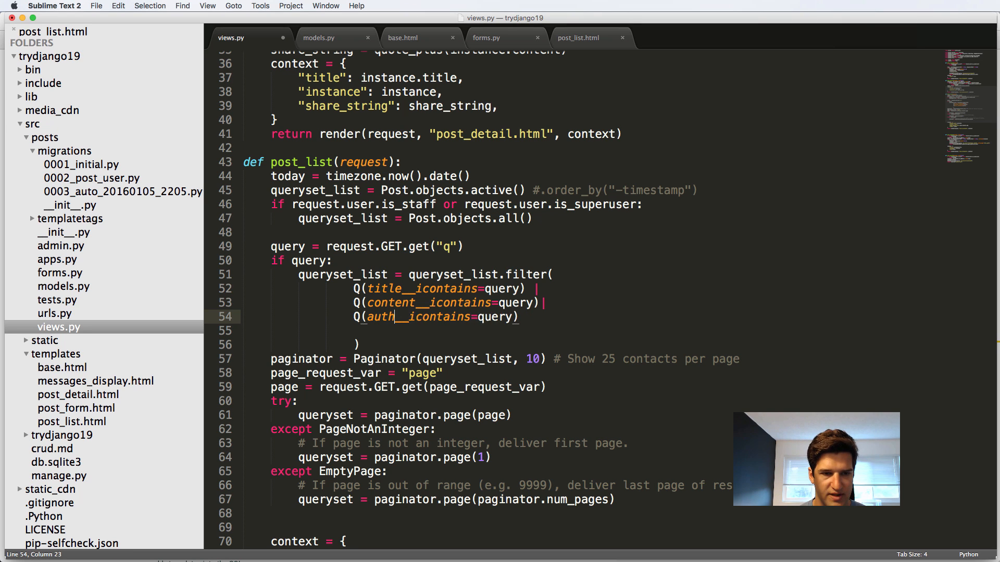
Check models.py for the user field, then type a user first-name lookup in views.py
{"action": "left_click", "coordinate": [319, 38]}
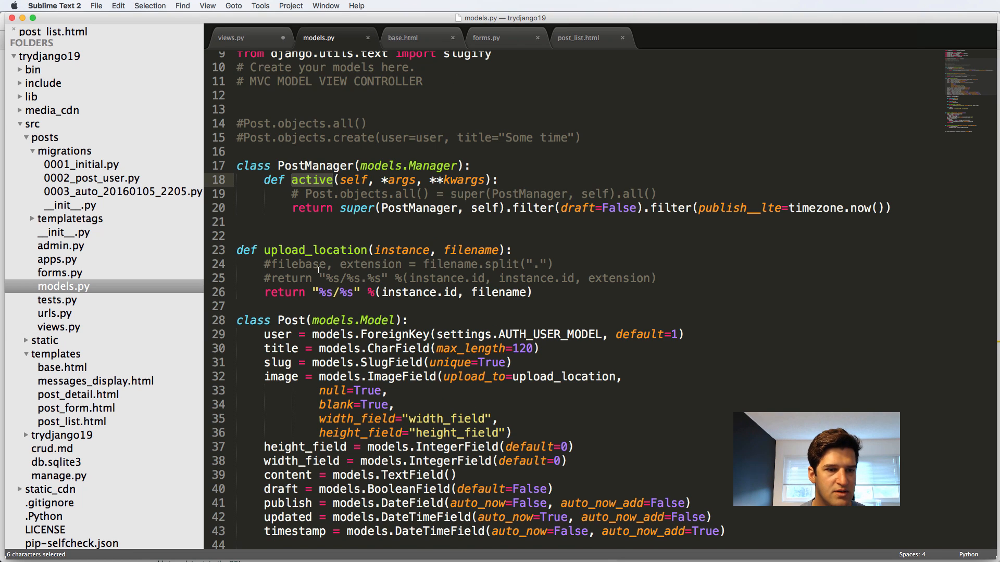
{"action": "left_click", "coordinate": [231, 37]}
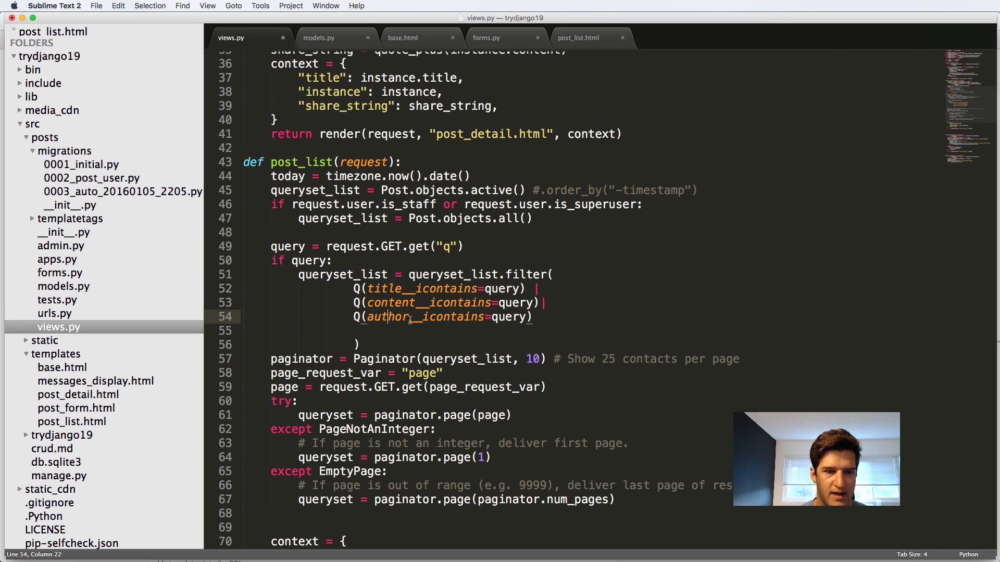
{"action": "type", "text": "user"}
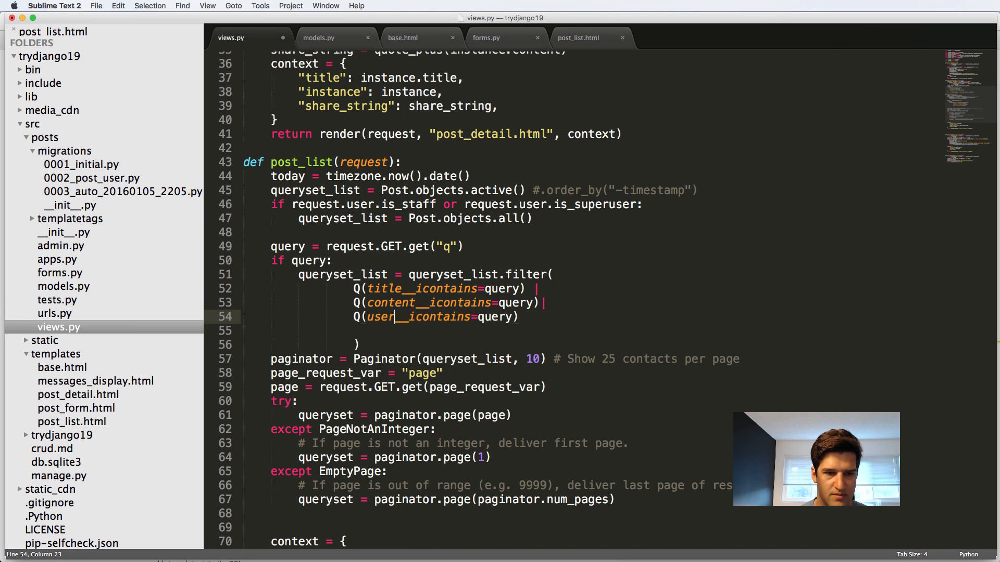
{"action": "type", "text": "_first_name"}
{"action": "left_click", "coordinate": [590, 330]}
{"action": "type", "text": "Q(user__last_name__icontains=query)"}
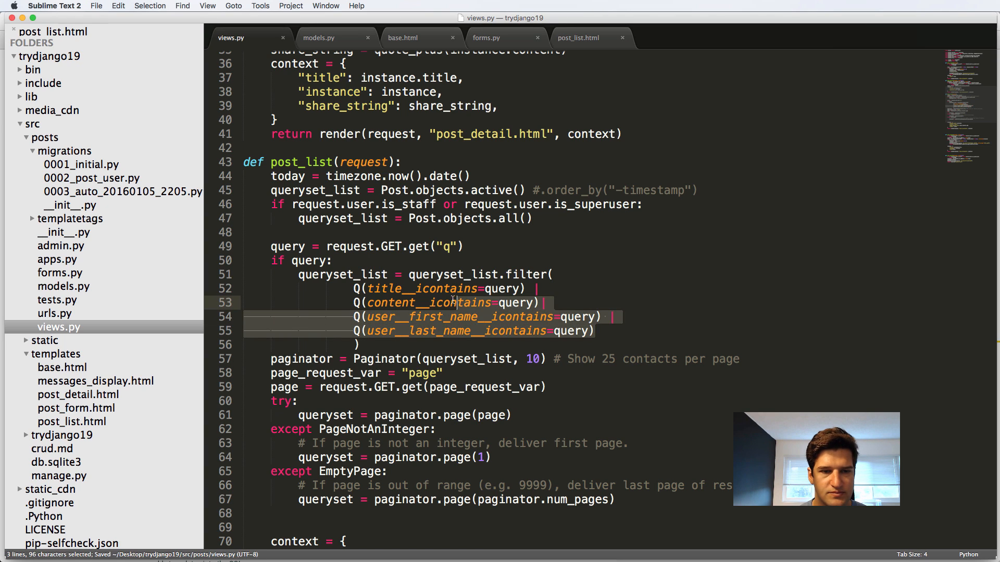
Append .distinct() after the closing parenthesis of the post_list filter() call
{"action": "left_click", "coordinate": [537, 288]}
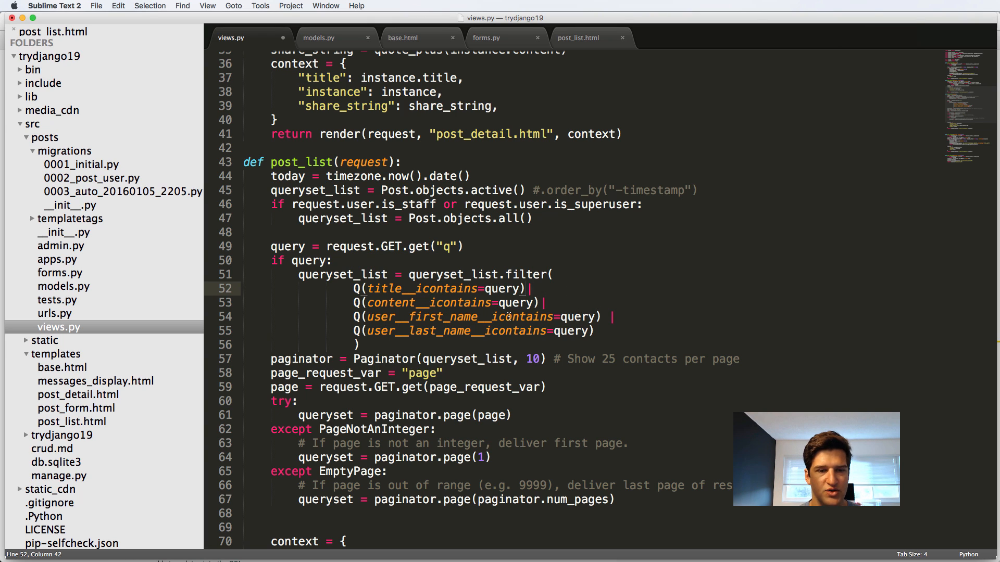
{"action": "left_click", "coordinate": [436, 344]}
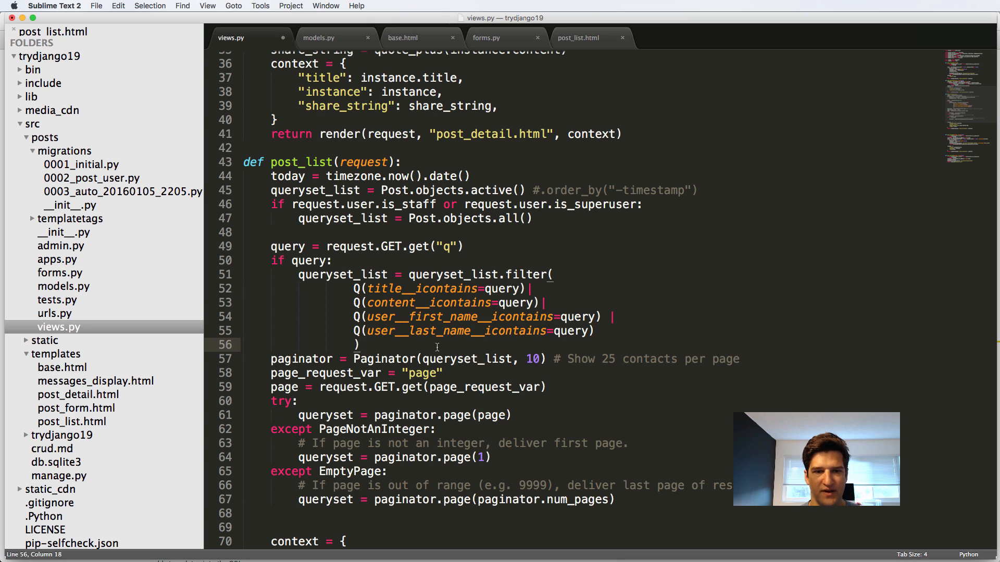
{"action": "type", "text": ".dis"}
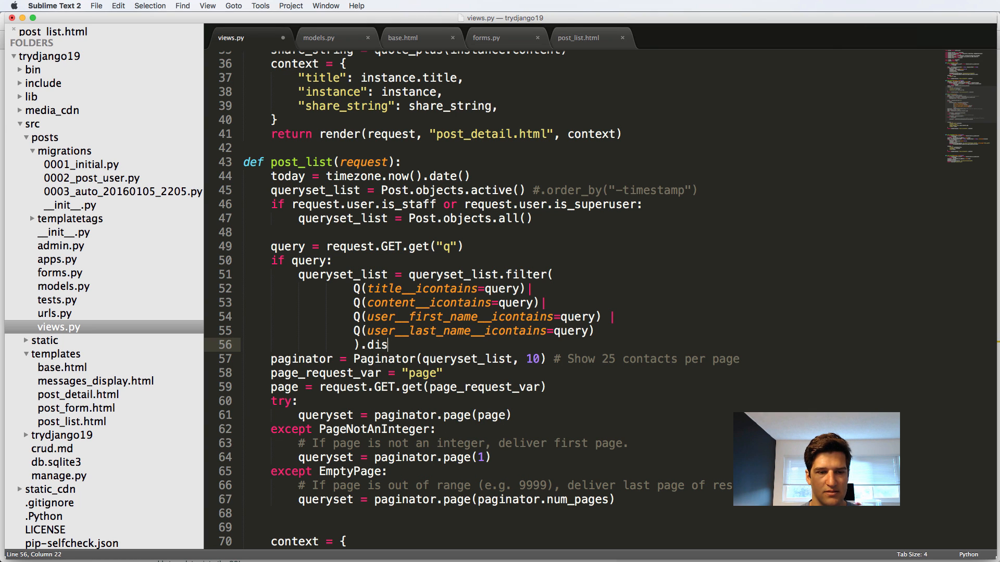
{"action": "type", "text": "tinct()"}
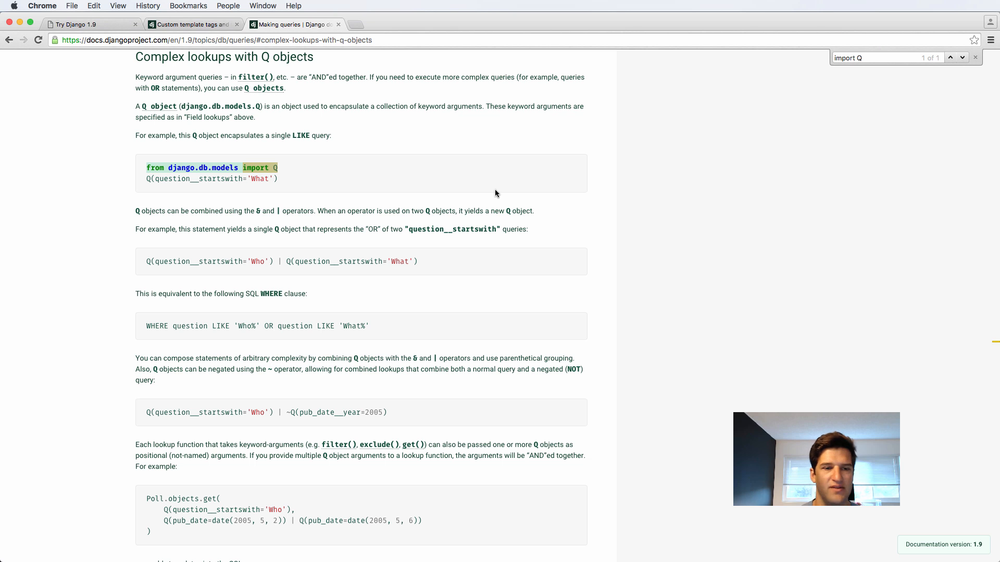
Search the post list for 'Justin' and scroll through the matching results
{"action": "left_click", "coordinate": [83, 25]}
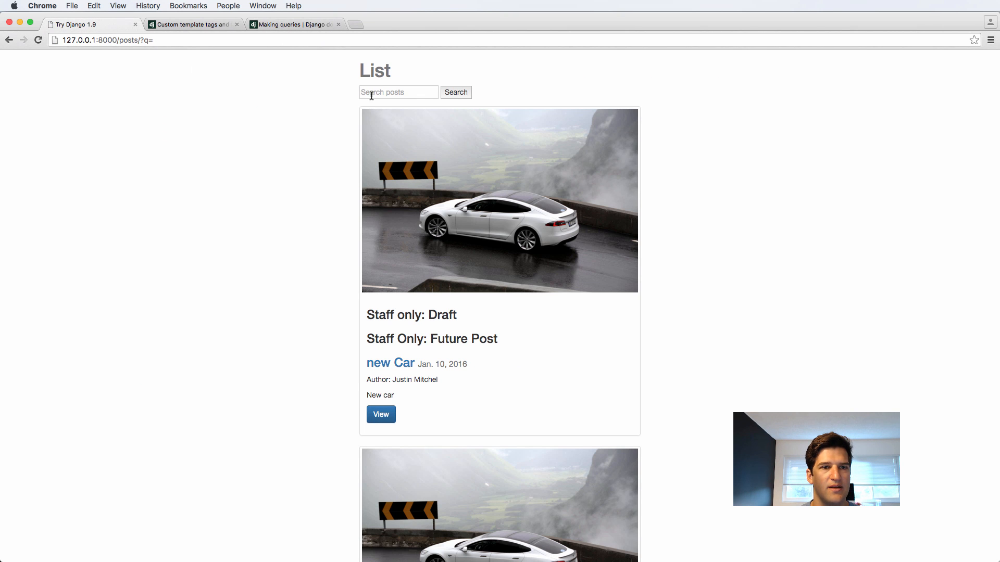
{"action": "type", "text": "Justin"}
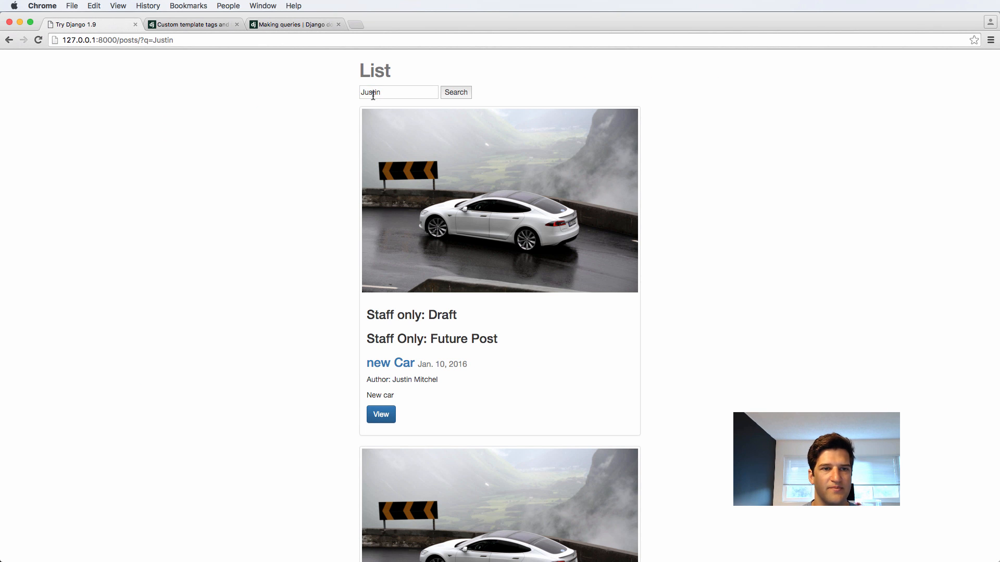
{"action": "scroll", "scroll_direction": "down", "scroll_amount": 3}
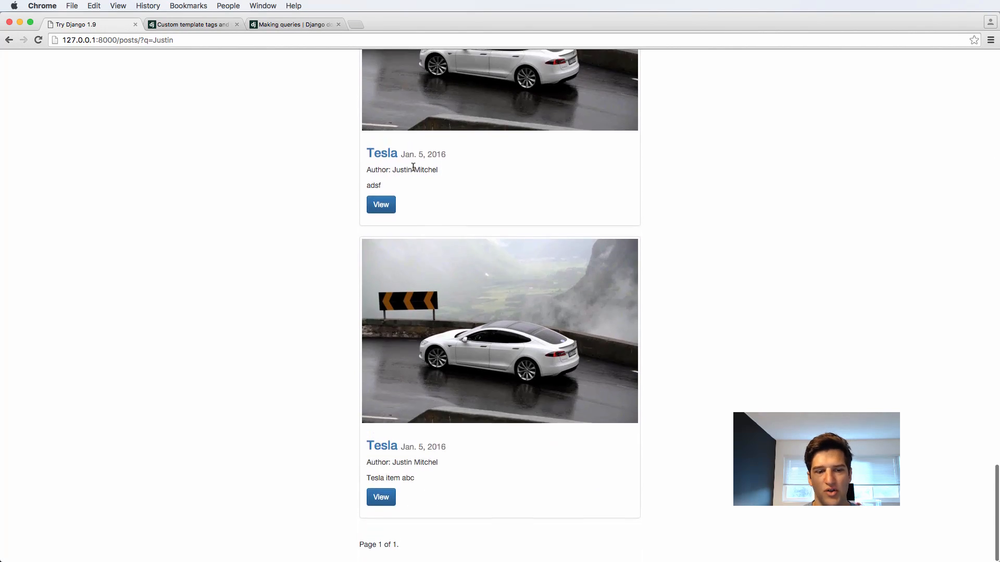
{"action": "scroll", "scroll_direction": "up", "scroll_amount": 3}
{"action": "type", "text": "Car"}
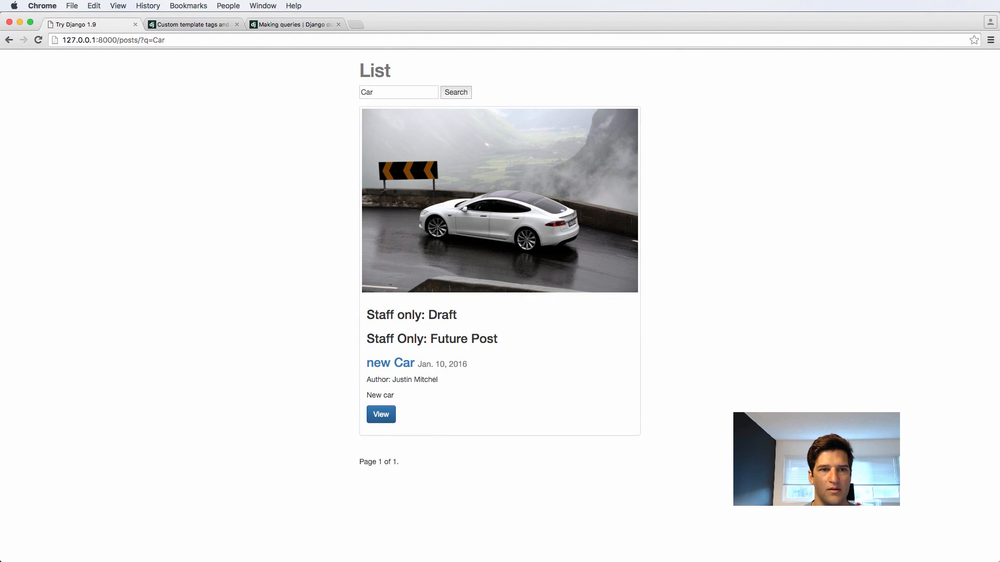
{"action": "left_click", "coordinate": [398, 91]}
{"action": "type", "text": "Justin"}
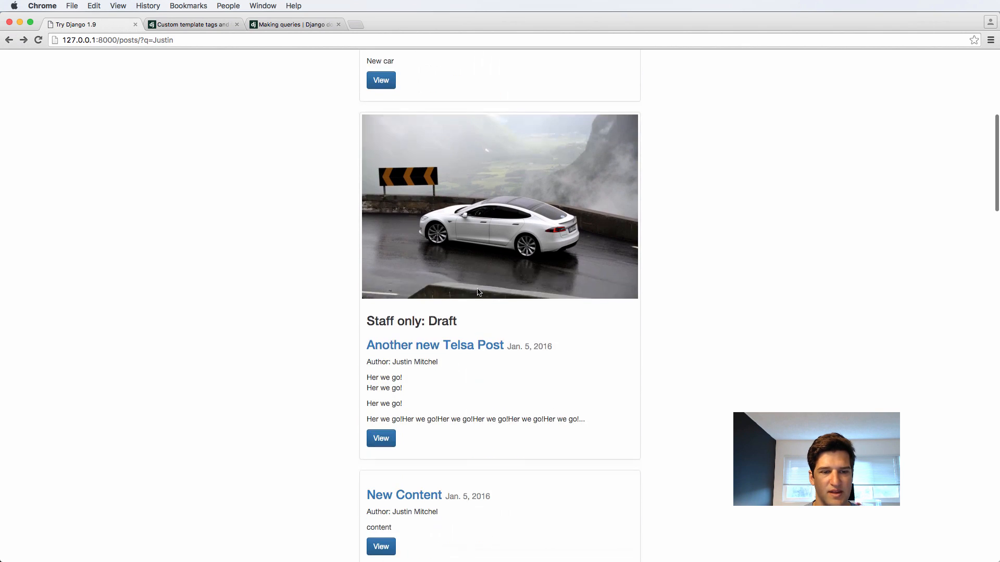
{"action": "mouse_move", "coordinate": [403, 381]}
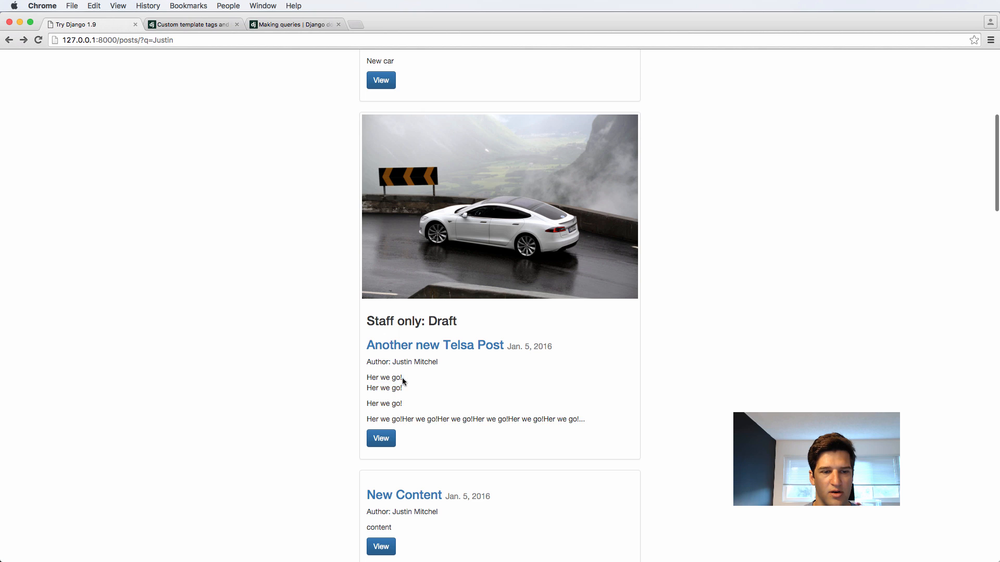
Start a new post search, entering 'Tes' in the search box
{"action": "scroll", "scroll_direction": "up", "scroll_amount": 3}
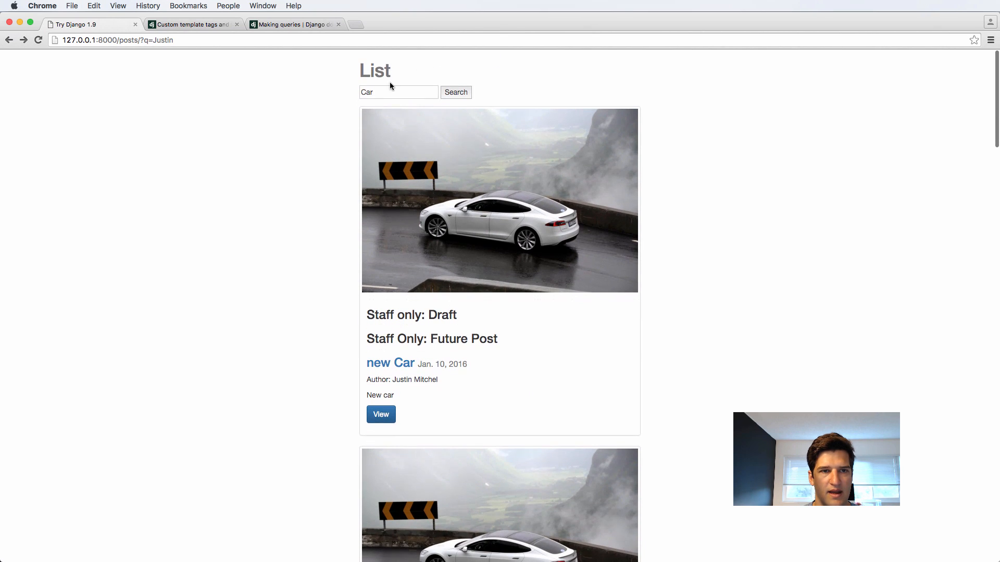
{"action": "left_click", "coordinate": [455, 91]}
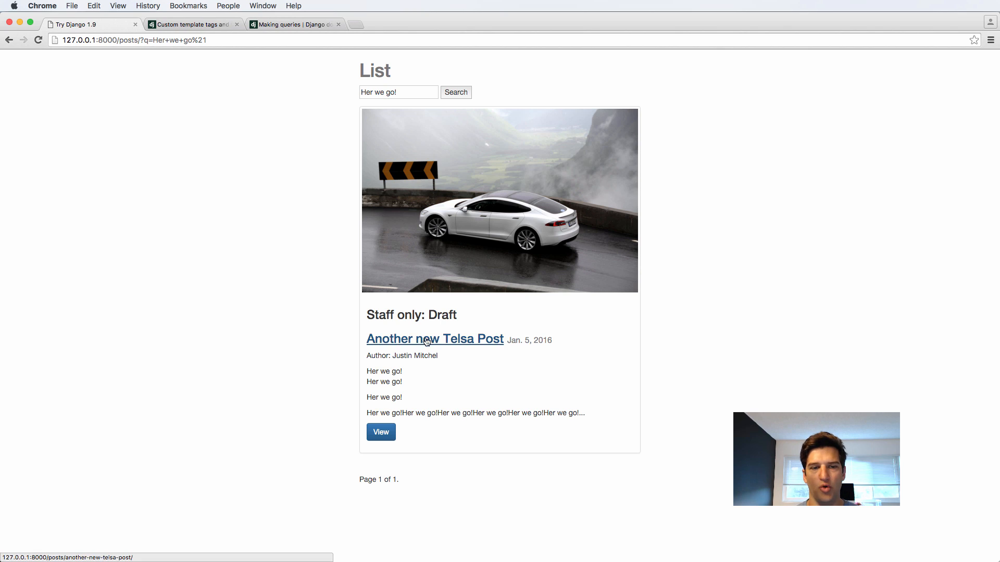
{"action": "mouse_move", "coordinate": [333, 129]}
{"action": "type", "text": "Justin"}
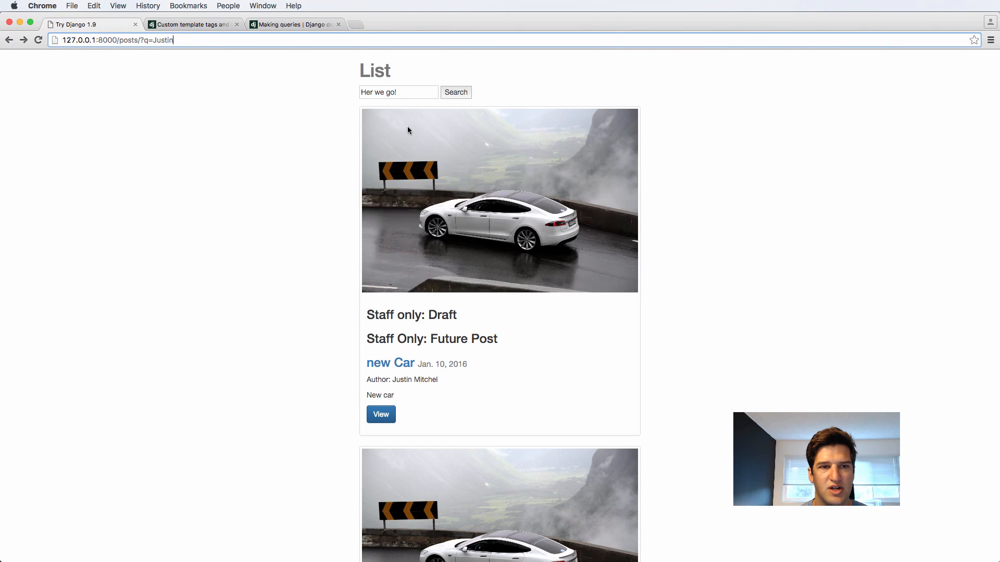
{"action": "type", "text": "Tes"}
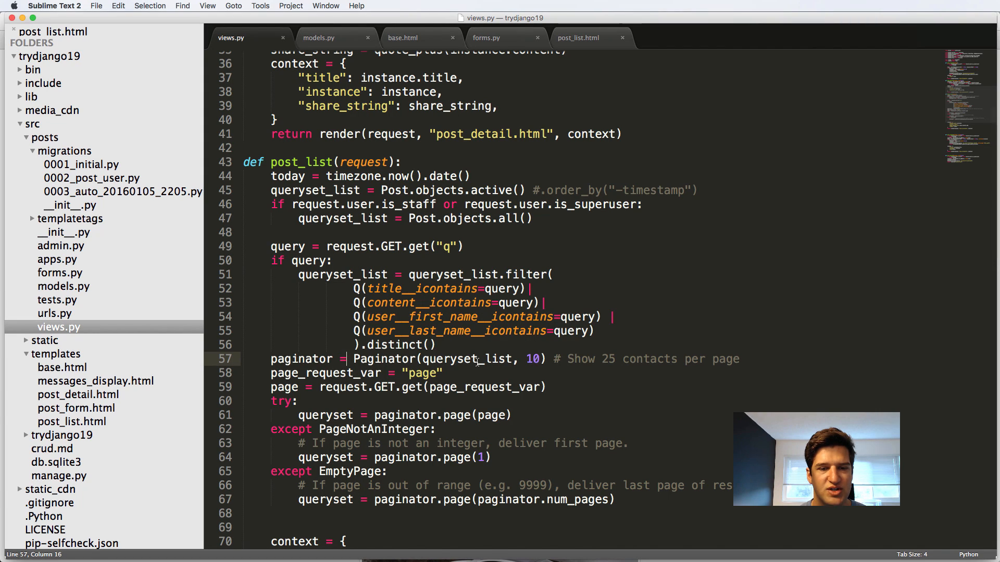
Change the paginator to 2 posts per page and follow the Tesla results' next link
{"action": "type", "text": "2"}
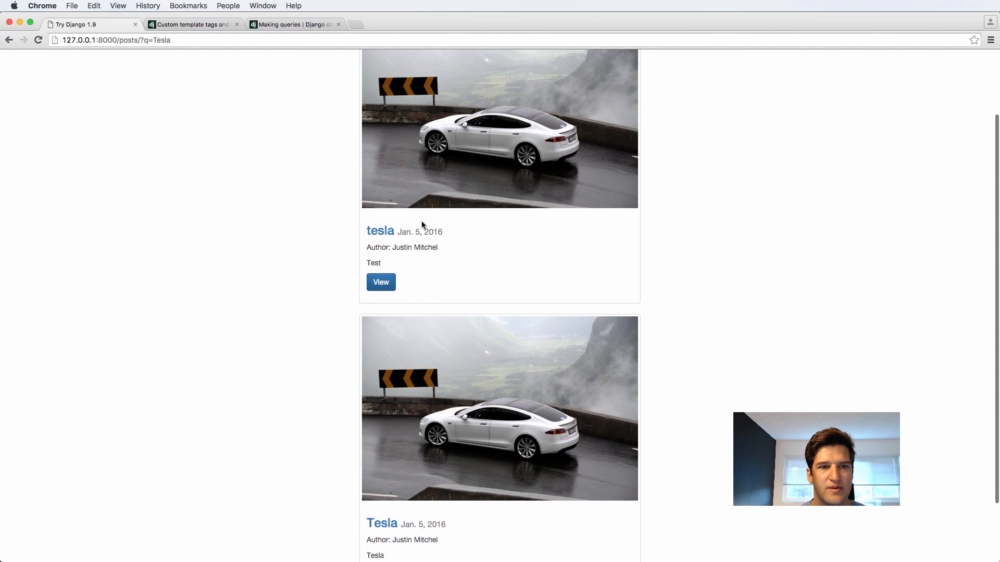
{"action": "scroll", "scroll_direction": "down", "scroll_amount": 3}
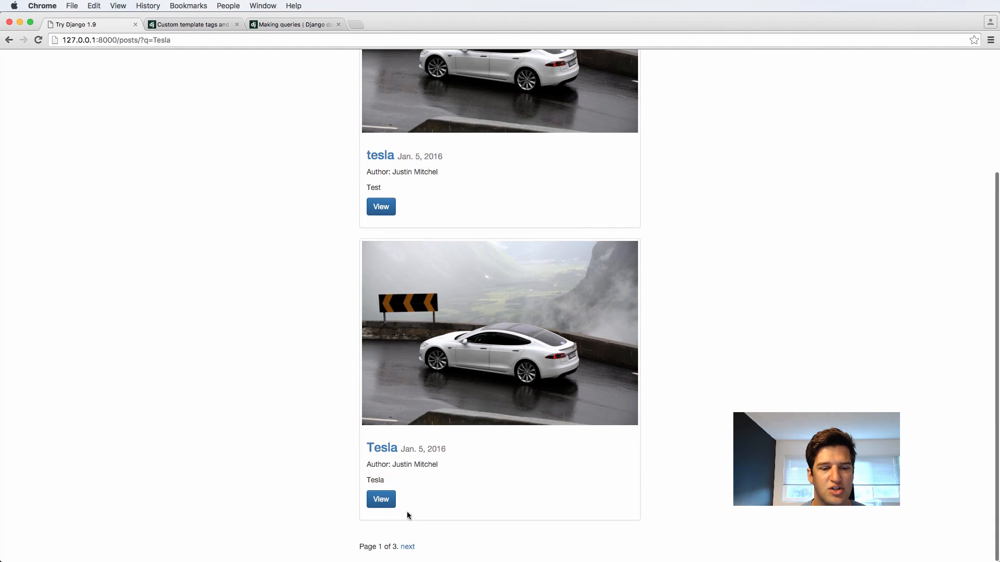
{"action": "left_click", "coordinate": [407, 546]}
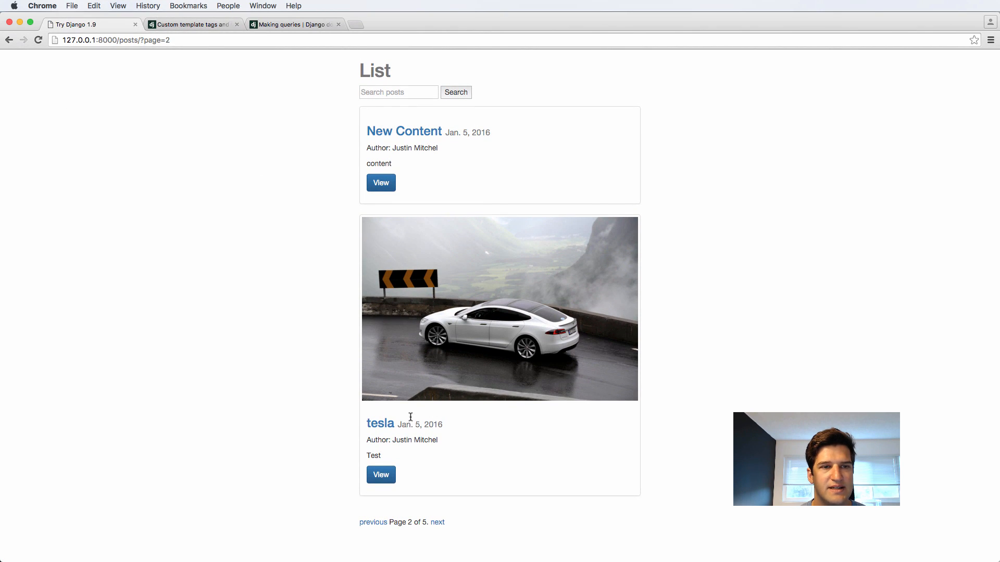
{"action": "left_click", "coordinate": [437, 522]}
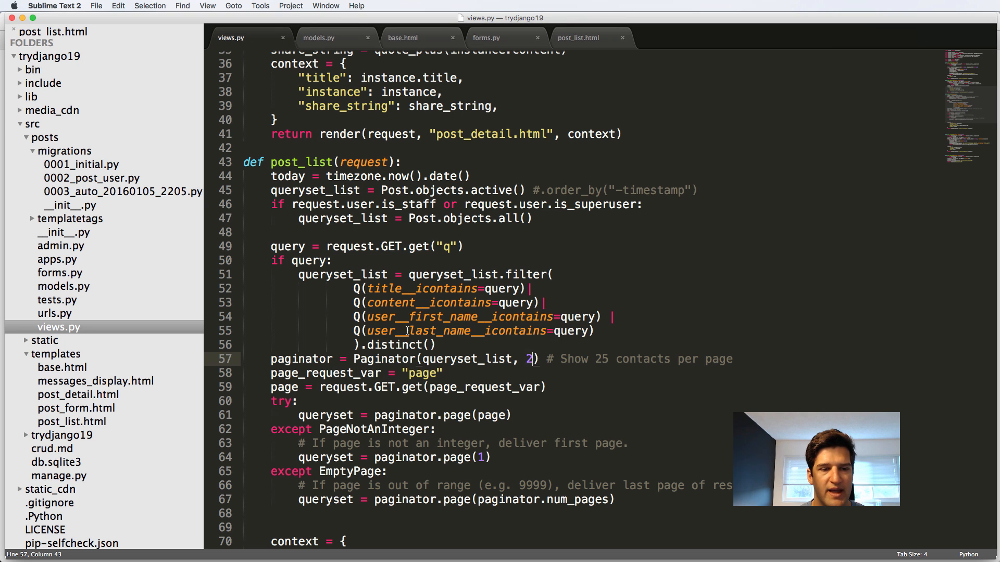
Add '&q=' after the page number in post_list.html's pagination link hrefs
{"action": "left_click", "coordinate": [577, 38]}
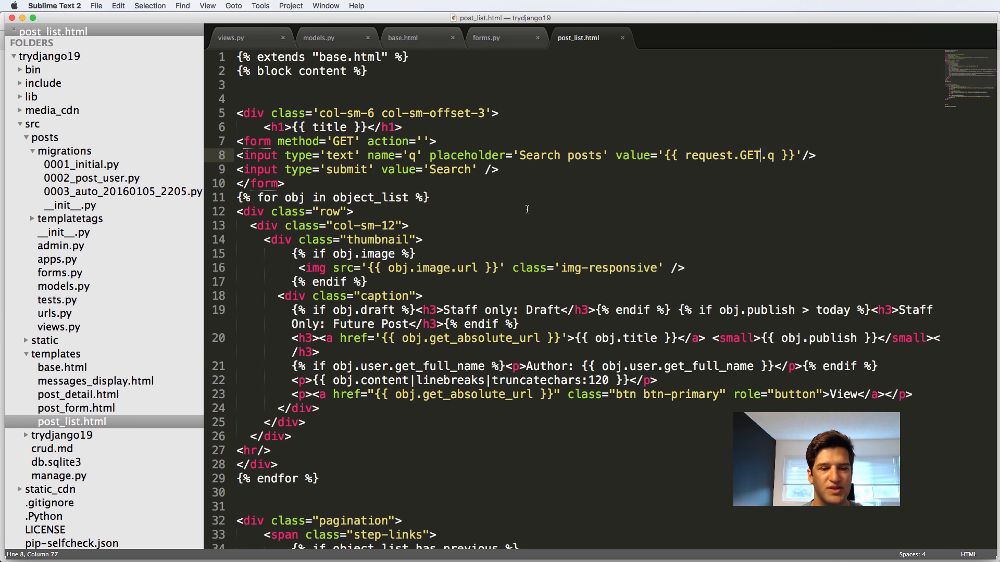
{"action": "mouse_move", "coordinate": [565, 278]}
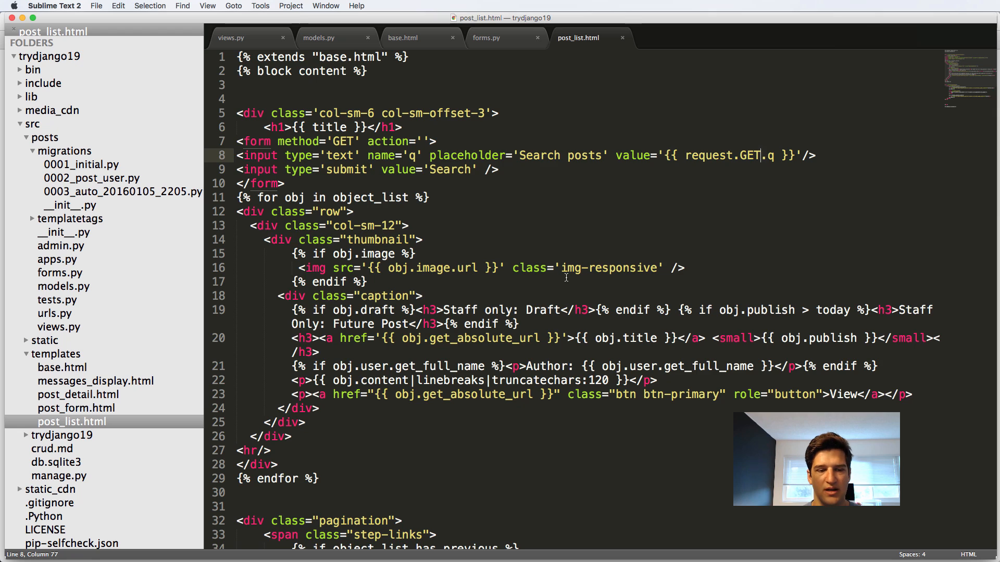
{"action": "scroll", "scroll_direction": "down", "scroll_amount": 3}
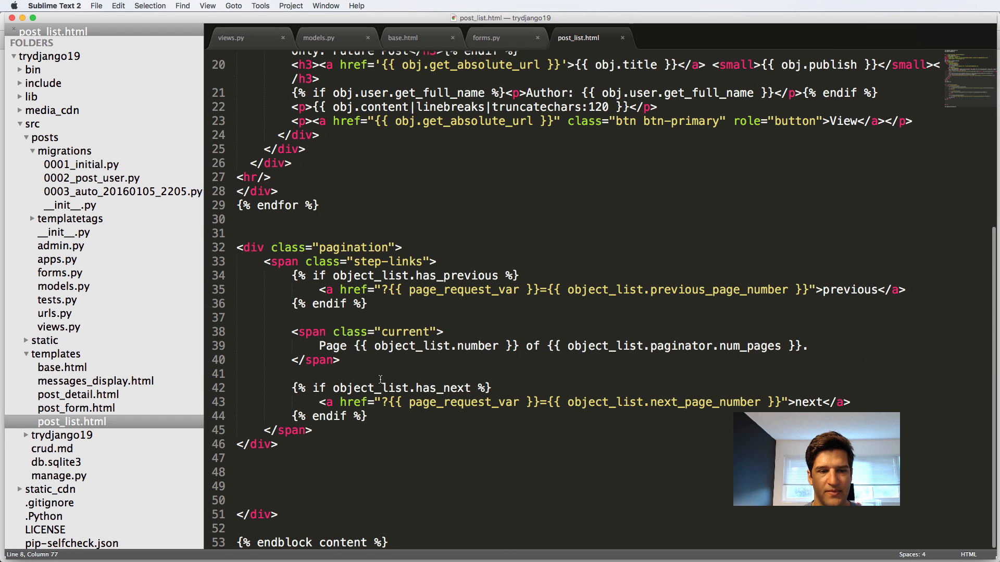
{"action": "mouse_move", "coordinate": [744, 395]}
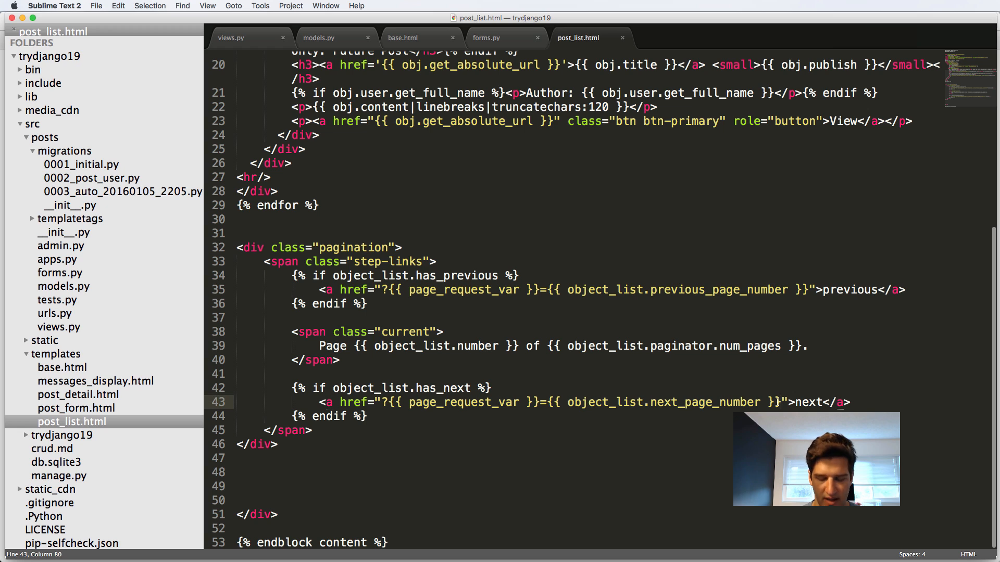
{"action": "type", "text": "&q="}
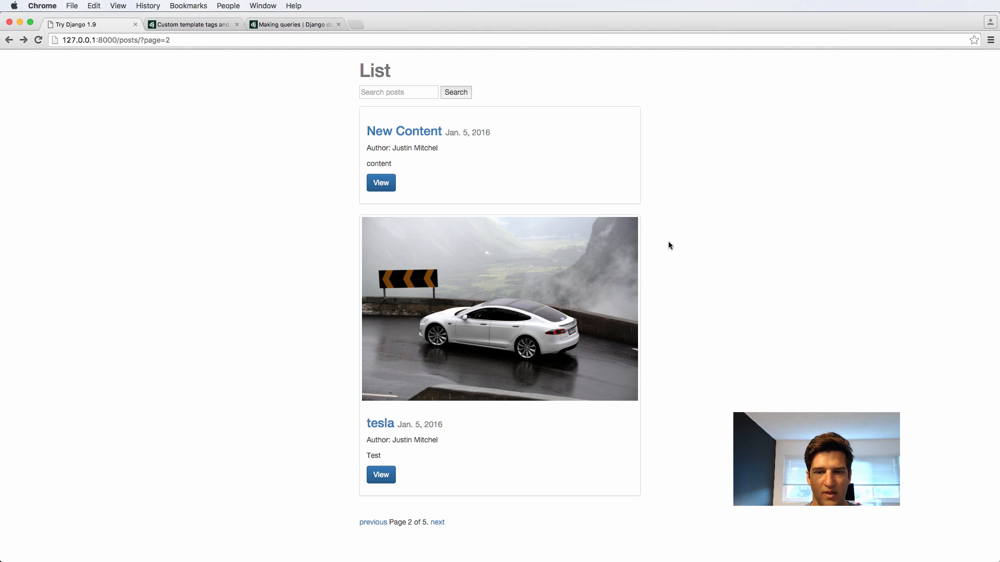
{"action": "mouse_move", "coordinate": [438, 506]}
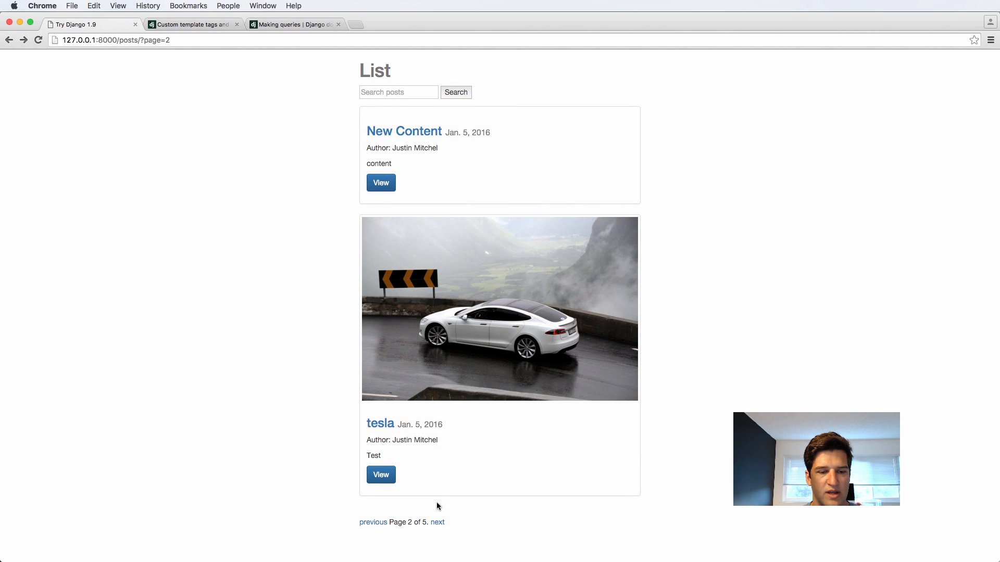
Search the posts for 'Tesla' and follow the next-page link of the results
{"action": "left_click", "coordinate": [455, 92]}
{"action": "type", "text": "&q=Tesla"}
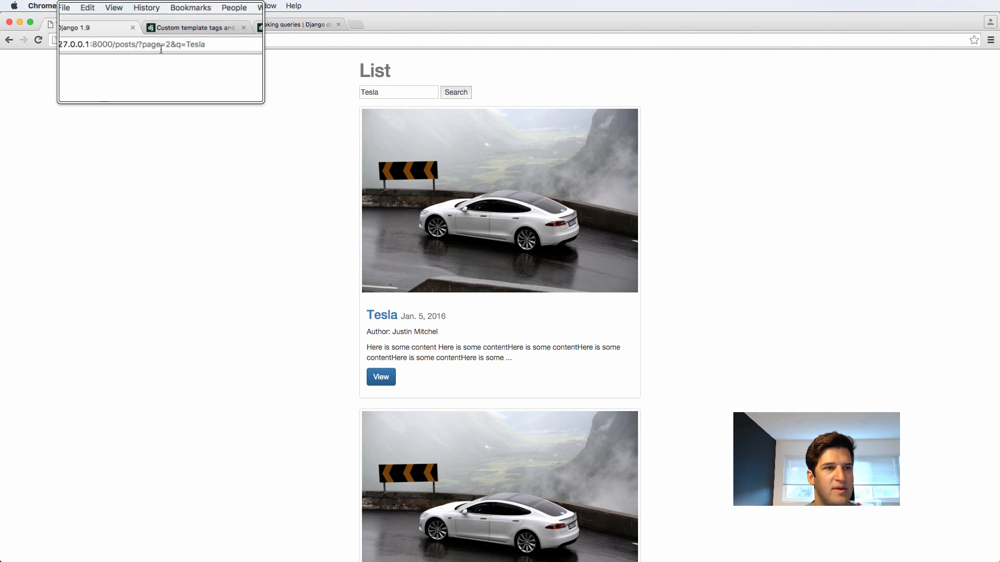
{"action": "scroll", "scroll_direction": "down", "scroll_amount": 3}
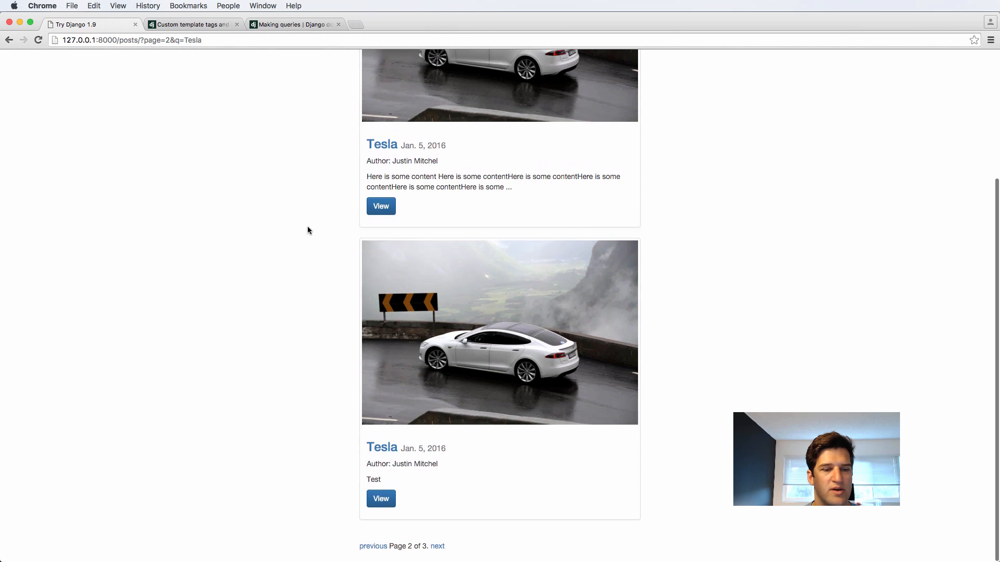
{"action": "scroll", "scroll_direction": "up", "scroll_amount": 3}
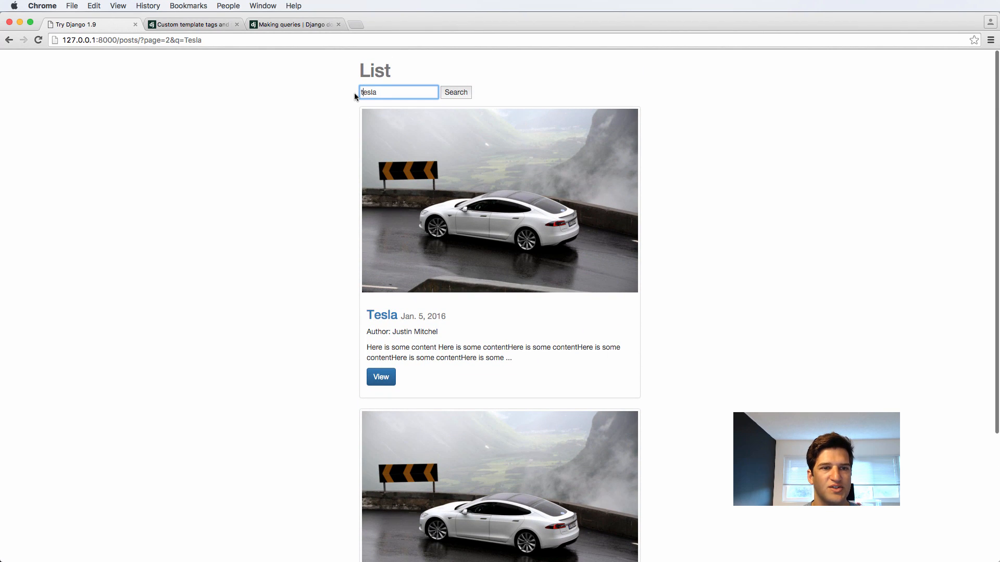
{"action": "left_click", "coordinate": [455, 92]}
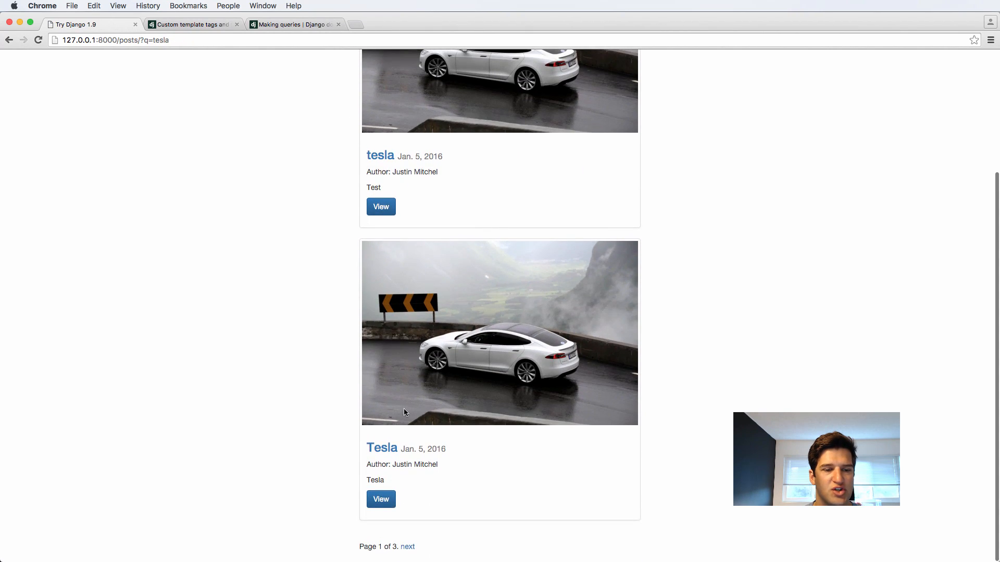
{"action": "mouse_move", "coordinate": [427, 352]}
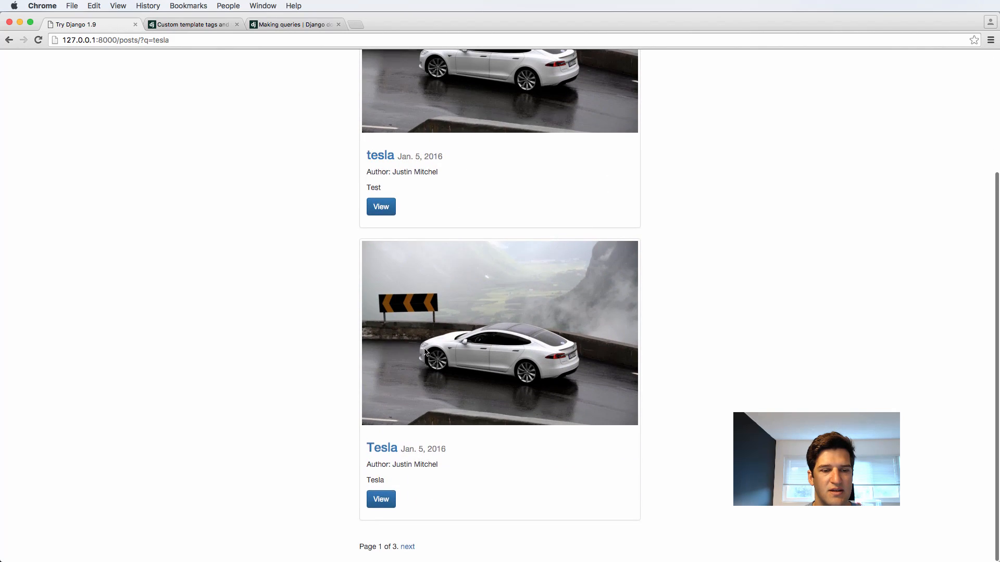
{"action": "scroll", "scroll_direction": "up", "scroll_amount": 3}
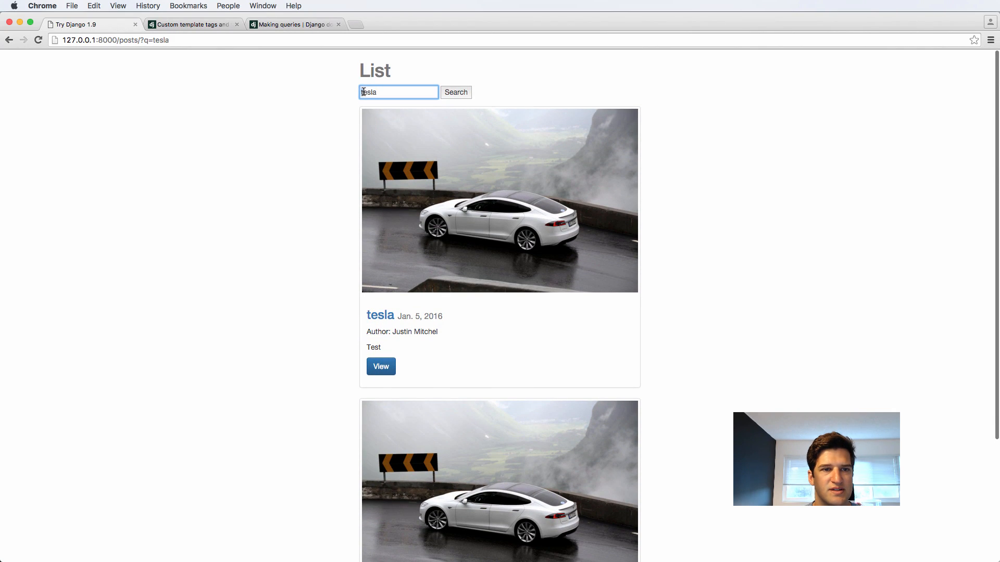
{"action": "type", "text": "Tesla"}
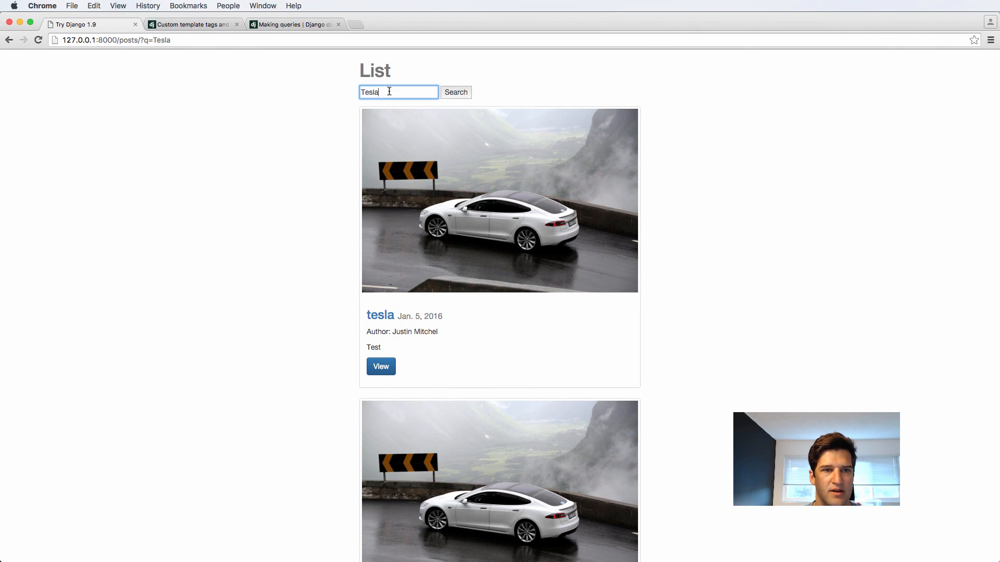
{"action": "scroll", "scroll_direction": "down", "scroll_amount": 3}
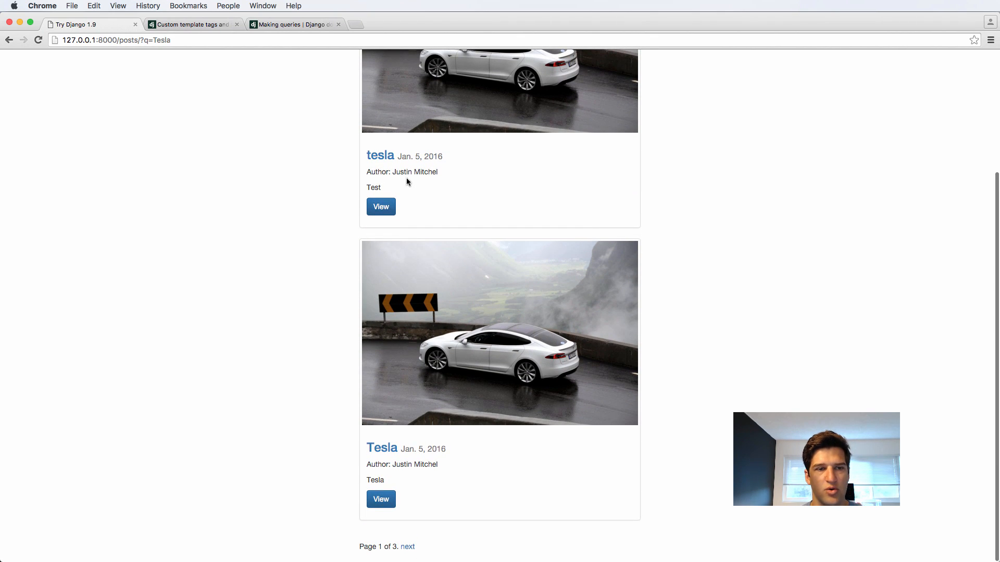
{"action": "mouse_move", "coordinate": [408, 546]}
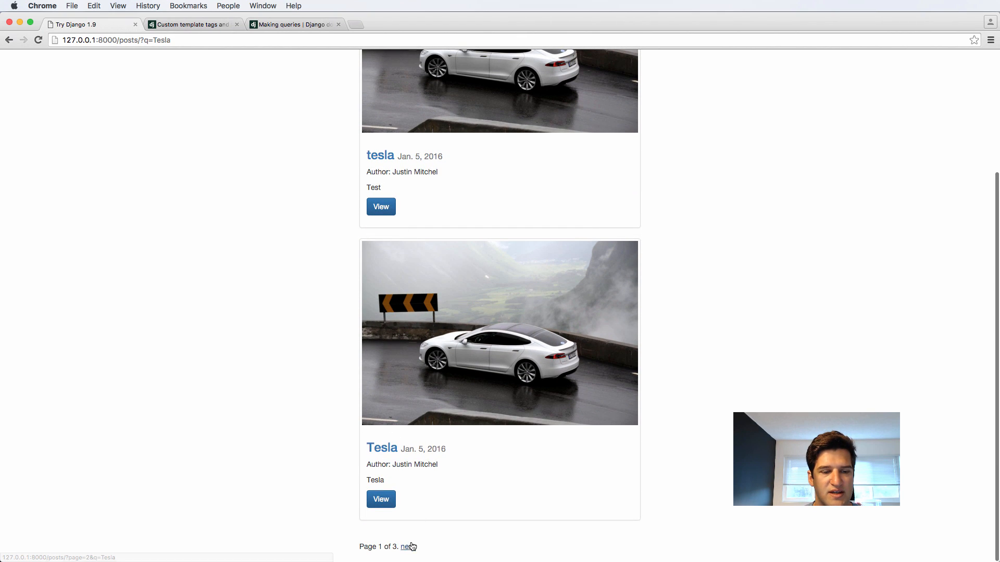
{"action": "left_click", "coordinate": [409, 547]}
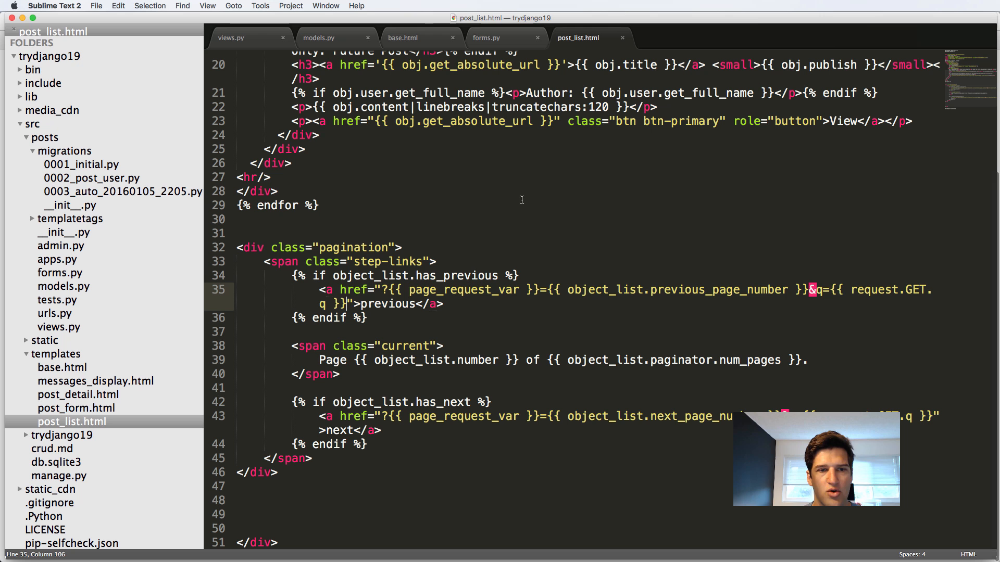
Look over models.py and the active() filter in views.py's post_list function
{"action": "left_click", "coordinate": [319, 37]}
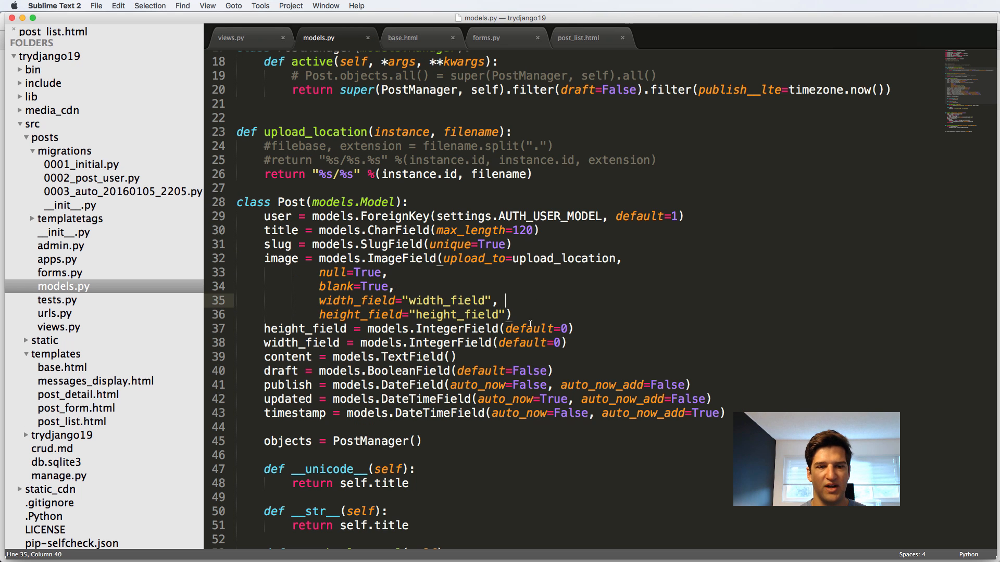
{"action": "left_click", "coordinate": [231, 38]}
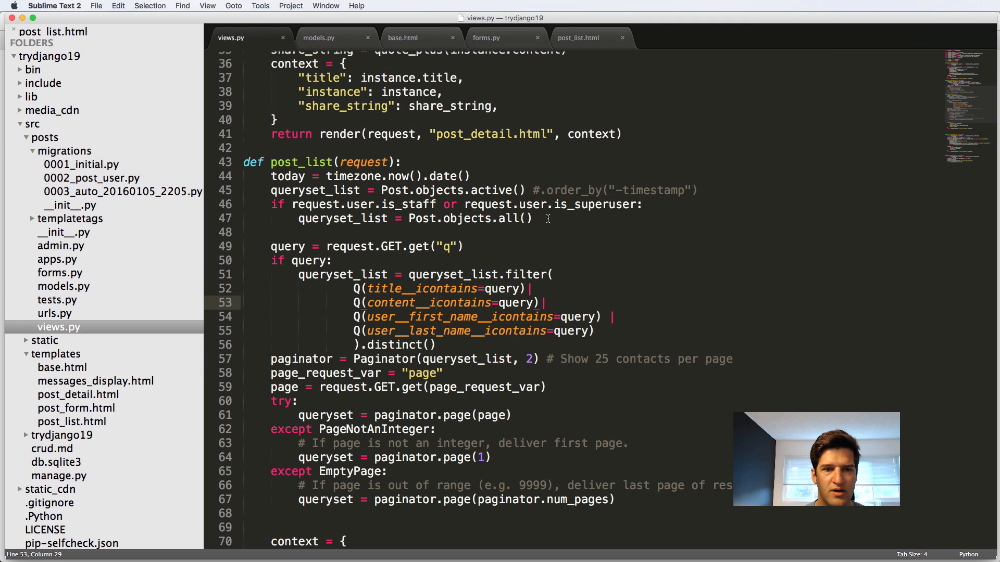
{"action": "left_click", "coordinate": [489, 190]}
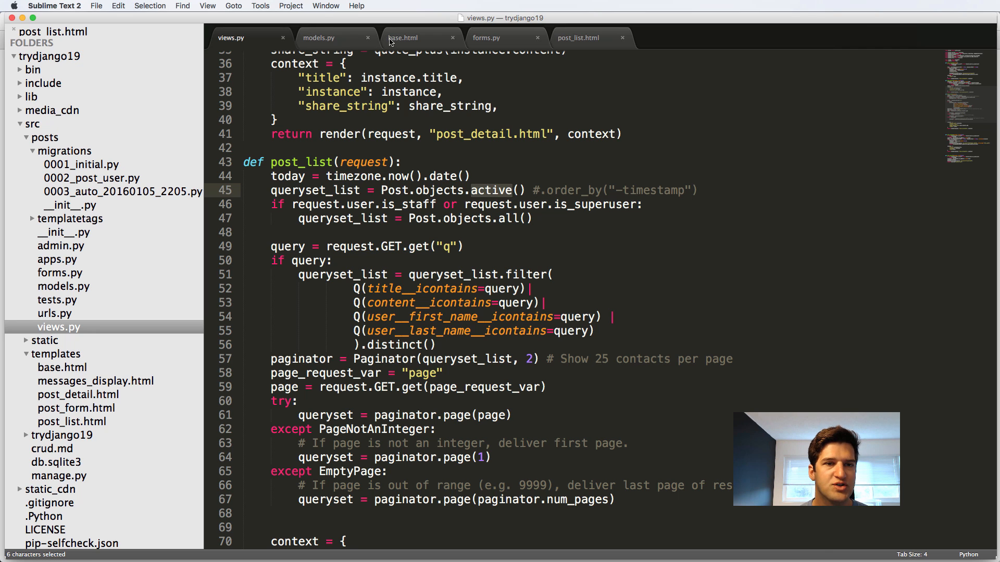
{"action": "mouse_move", "coordinate": [403, 37]}
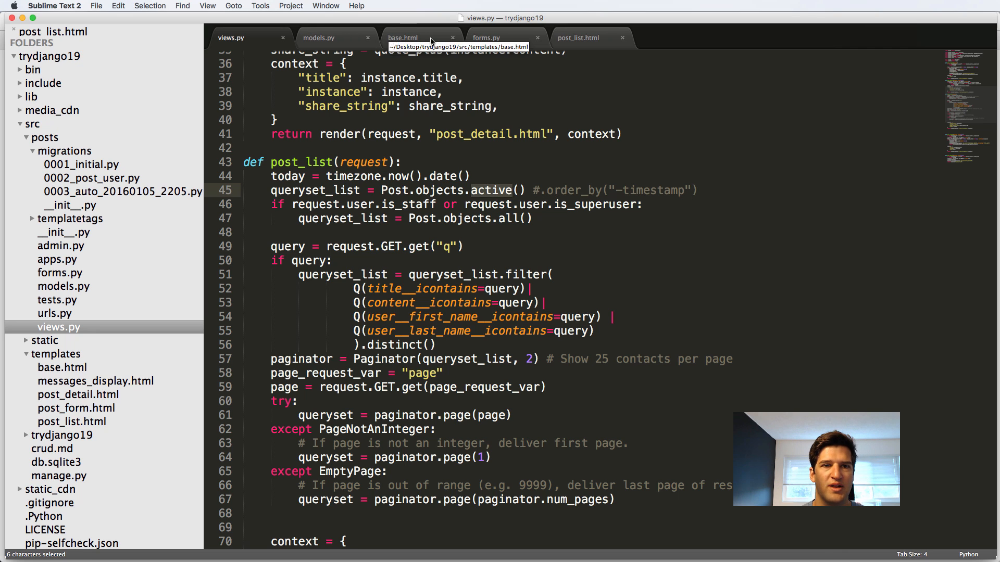
{"action": "left_click", "coordinate": [577, 38]}
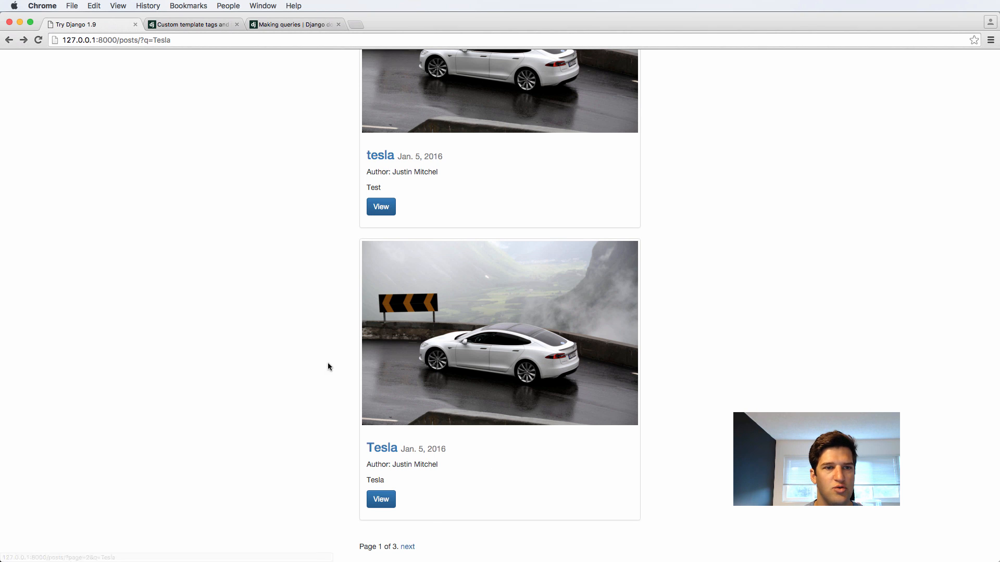
Follow the next-page link in Chrome and inspect the link's query part in post_list.html
{"action": "scroll", "scroll_direction": "up", "scroll_amount": 3}
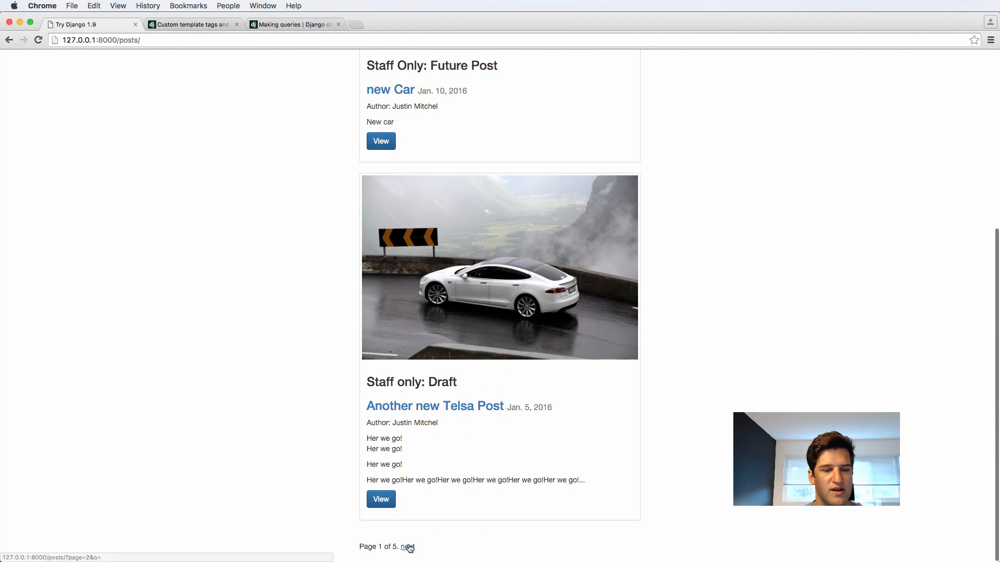
{"action": "left_click", "coordinate": [406, 546]}
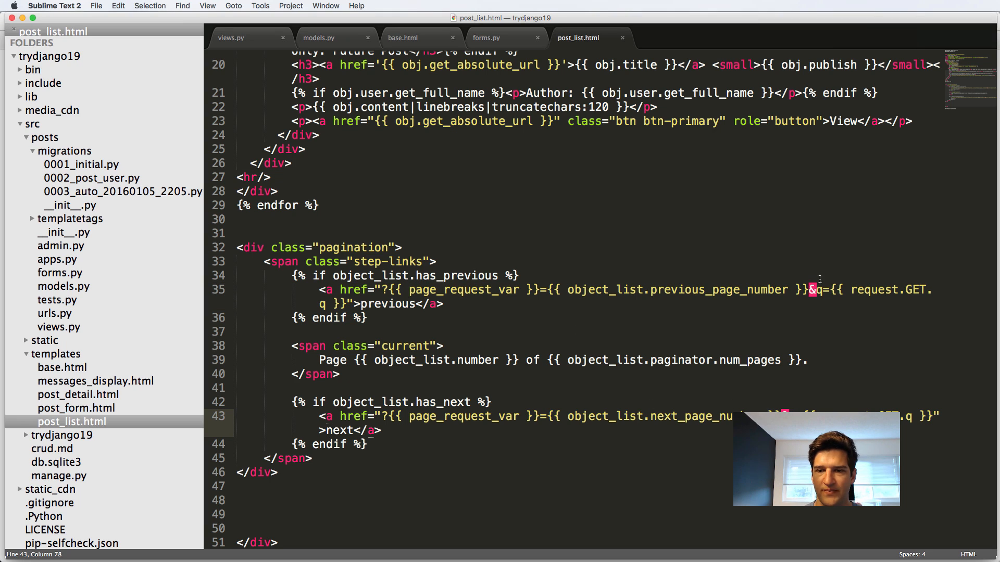
{"action": "left_click", "coordinate": [818, 290]}
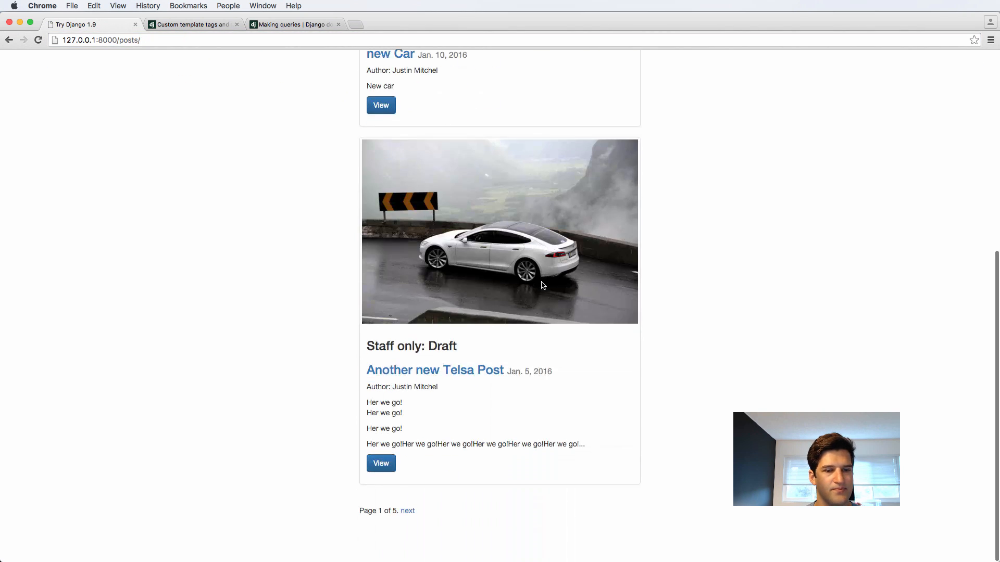
Search the posts for 'New' and open the second page of results
{"action": "left_click", "coordinate": [406, 510]}
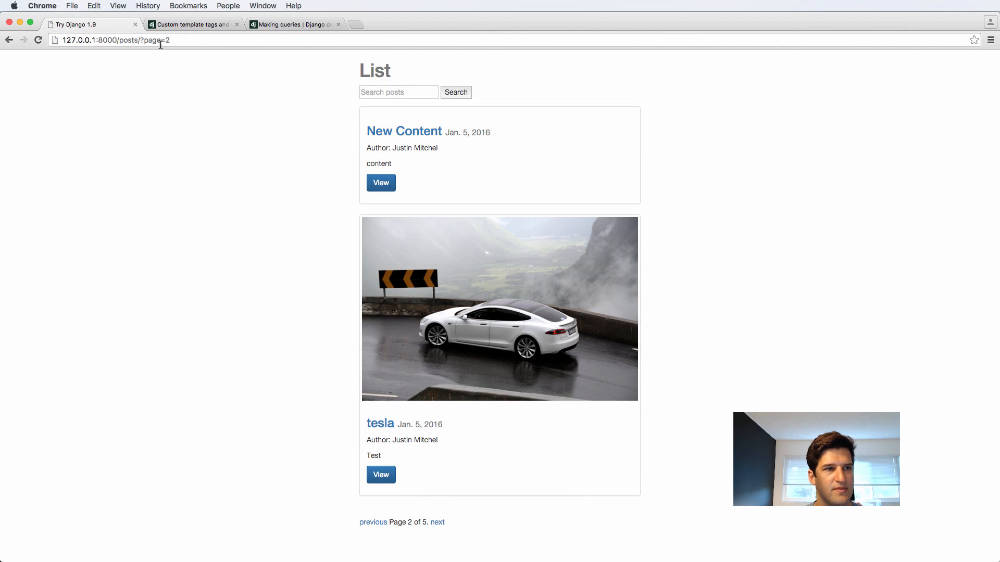
{"action": "left_click", "coordinate": [398, 91]}
{"action": "type", "text": "New"}
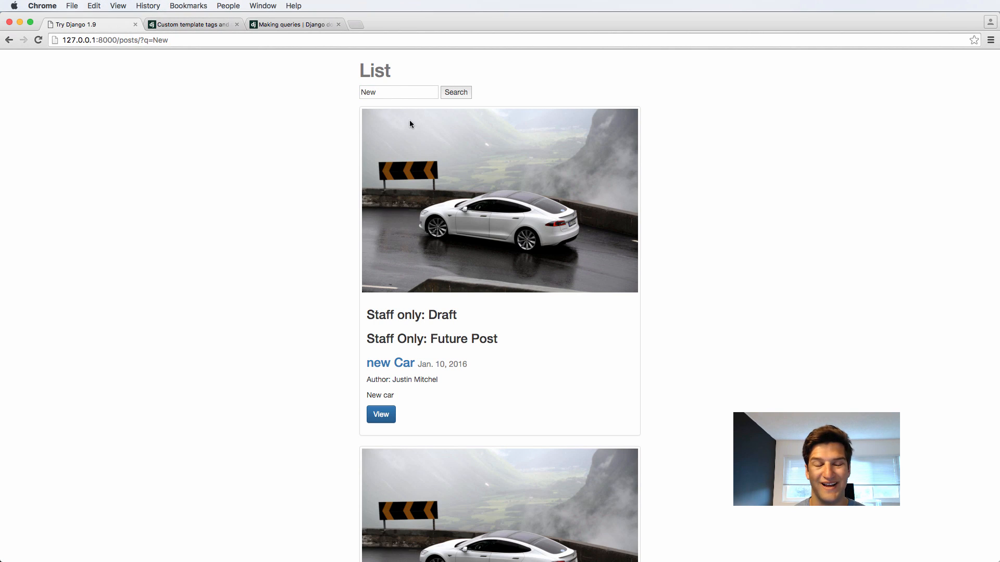
{"action": "scroll", "scroll_direction": "down", "scroll_amount": 3}
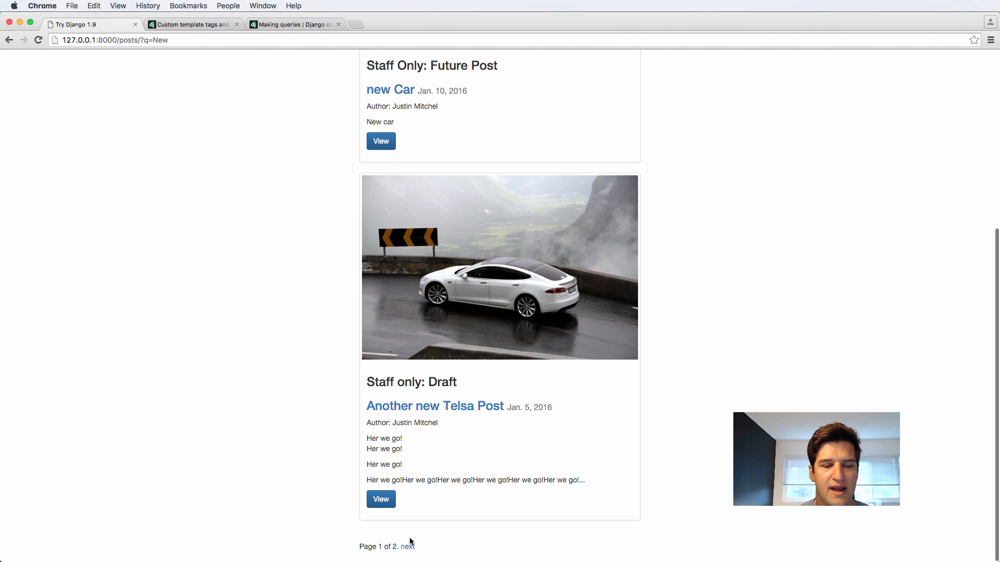
{"action": "left_click", "coordinate": [408, 546]}
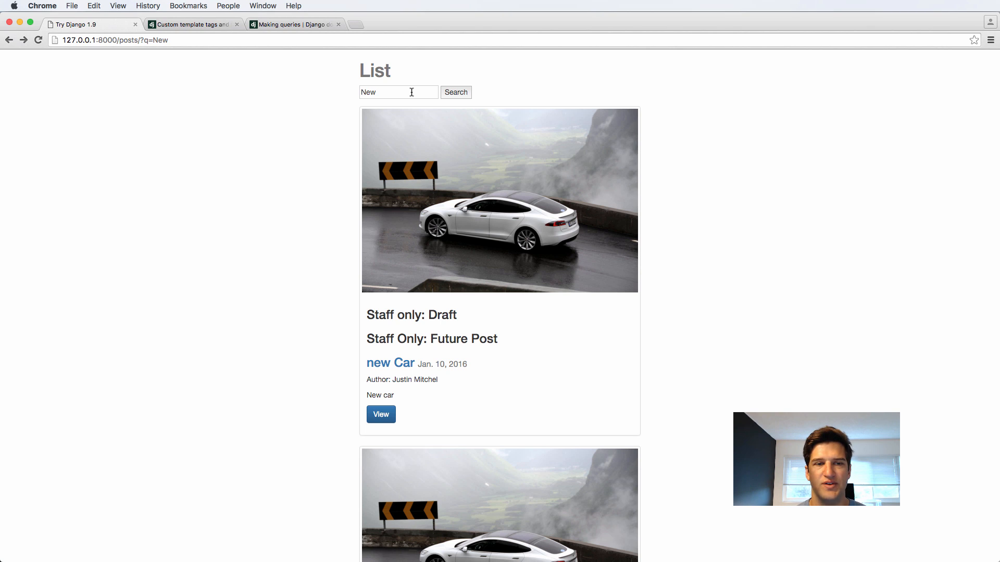
{"action": "mouse_move", "coordinate": [406, 116]}
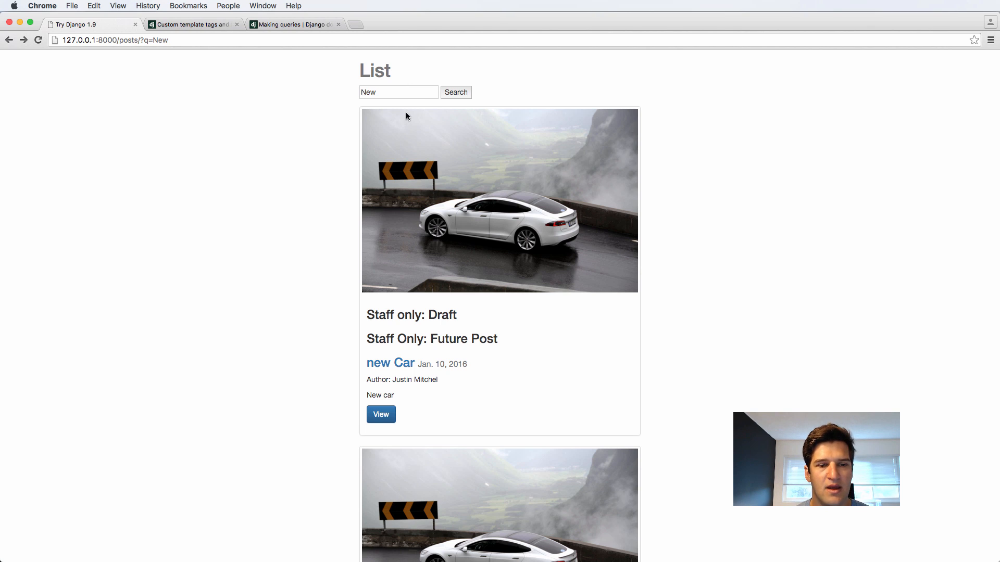